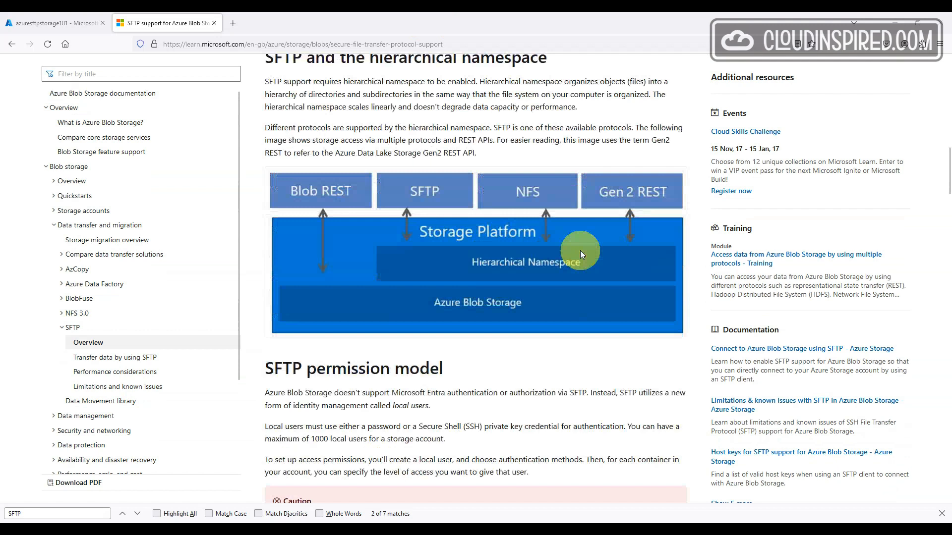
Open Azure Blob Storage pricing and show GBP prices for UK South (SFTP £0.24/hour, LRS).
{"action": "scroll", "scroll_direction": "down", "scroll_amount": 3}
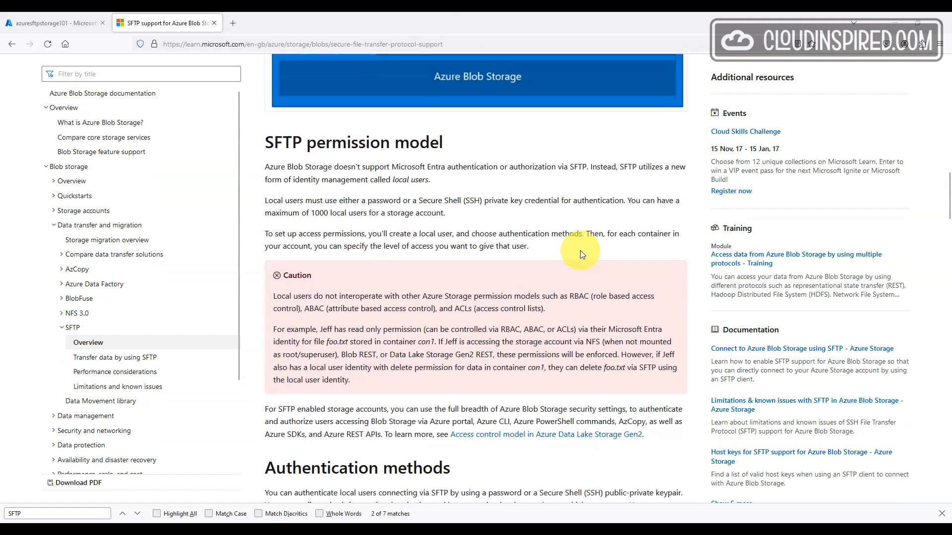
{"action": "scroll", "scroll_direction": "down", "scroll_amount": 3}
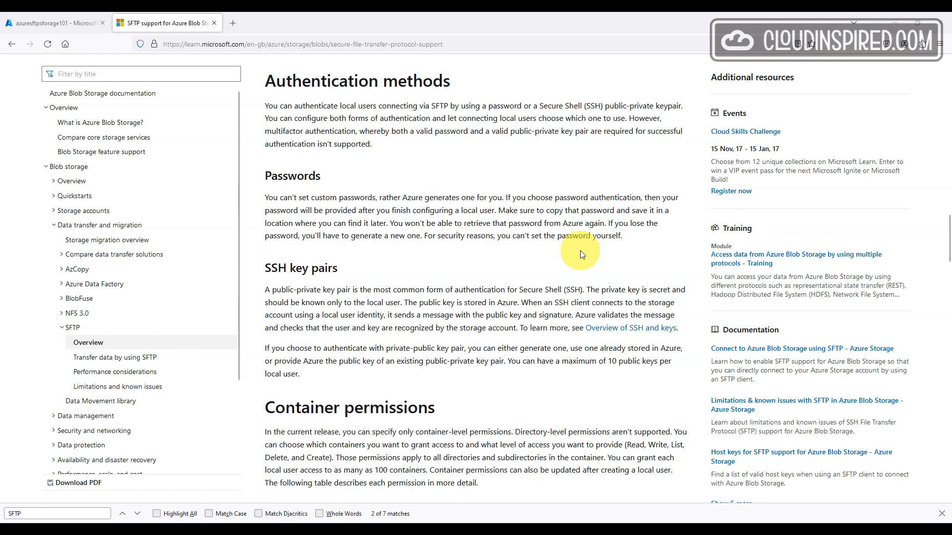
{"action": "scroll", "scroll_direction": "down", "scroll_amount": 3}
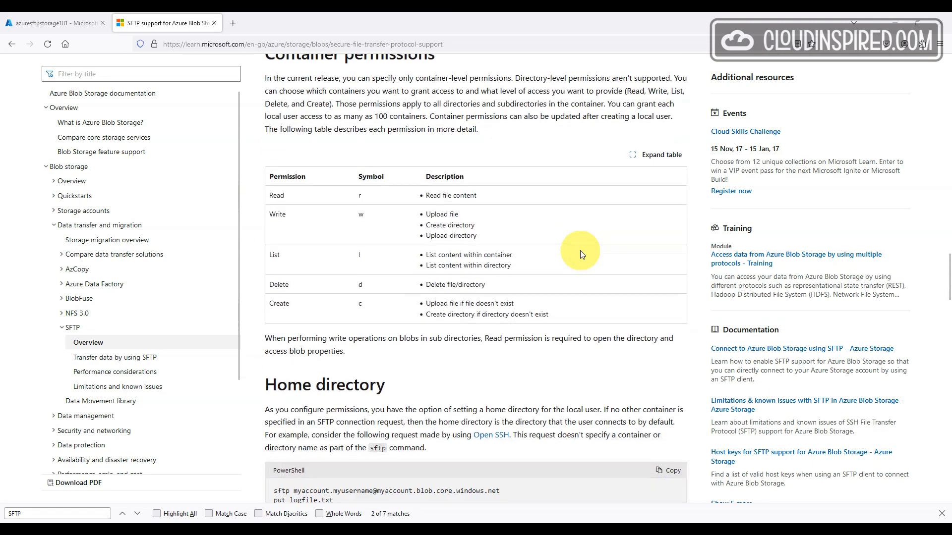
{"action": "scroll", "scroll_direction": "down", "scroll_amount": 3}
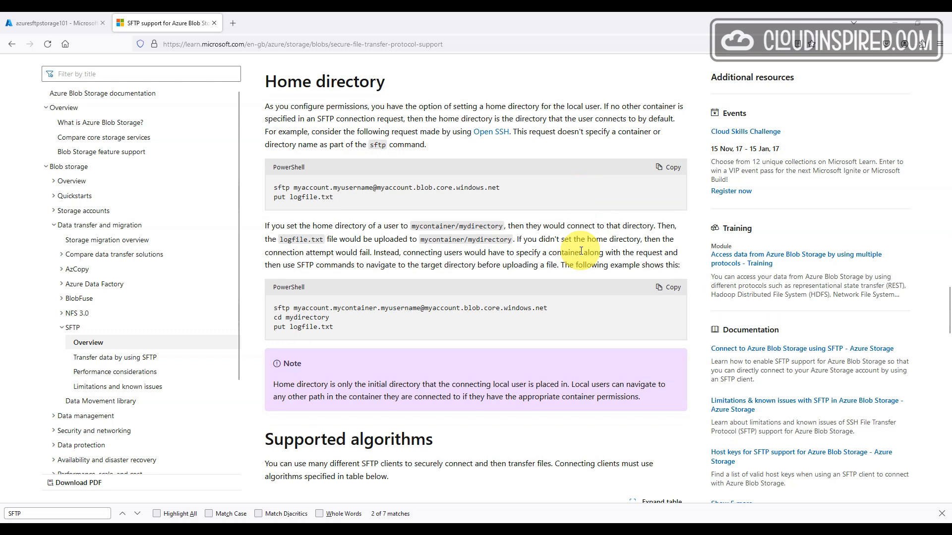
{"action": "scroll", "scroll_direction": "down", "scroll_amount": 3}
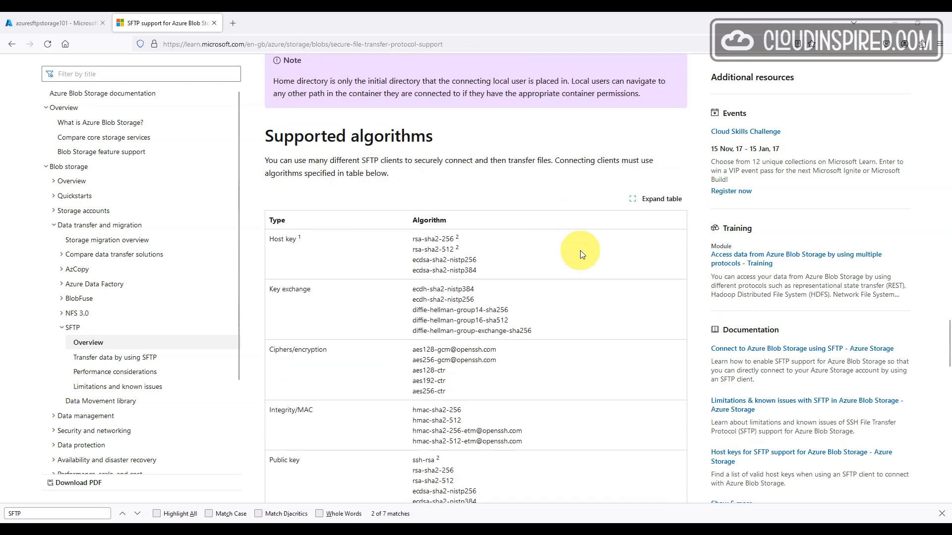
{"action": "scroll", "scroll_direction": "down", "scroll_amount": 3}
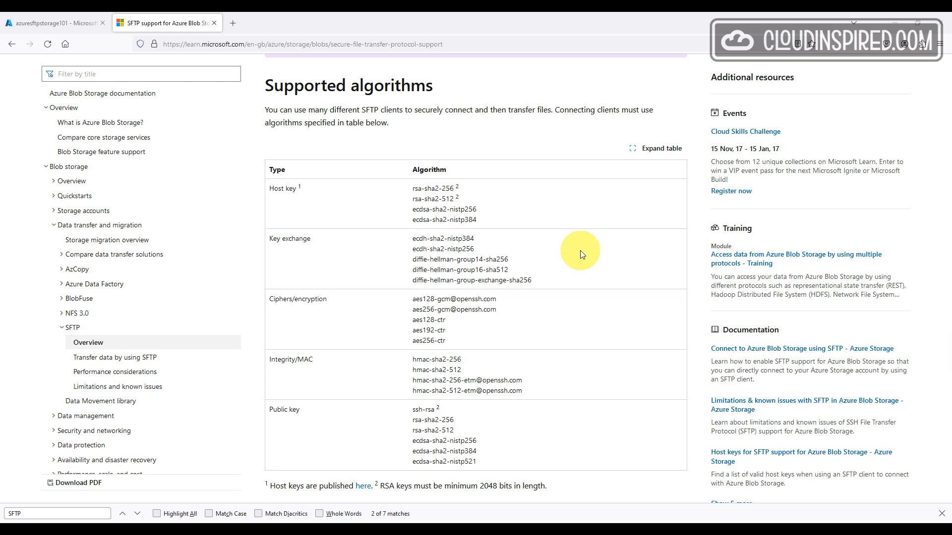
{"action": "scroll", "scroll_direction": "down", "scroll_amount": 3}
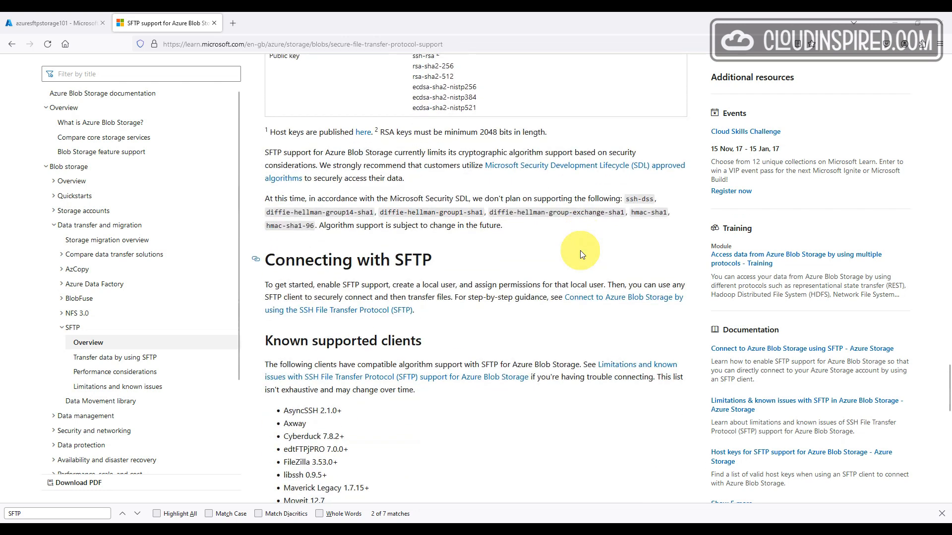
{"action": "scroll", "scroll_direction": "down", "scroll_amount": 3}
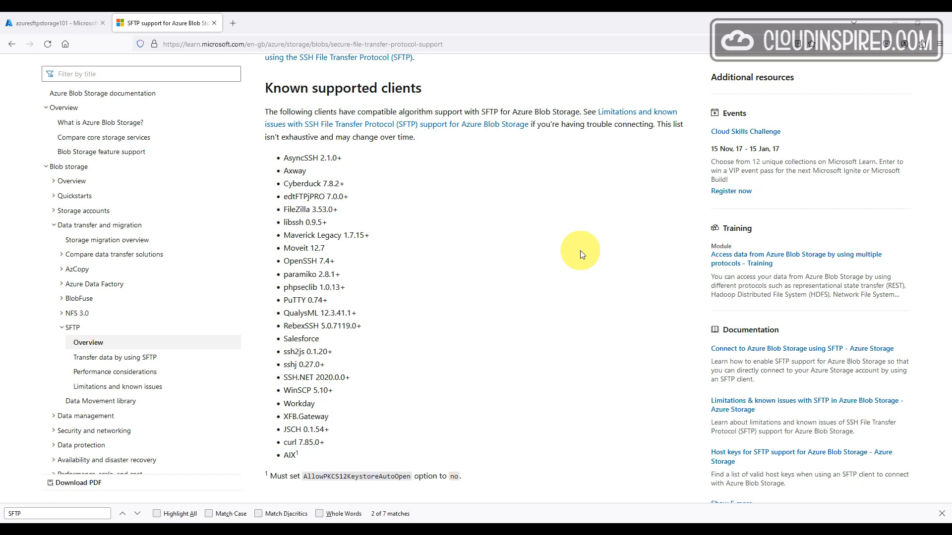
{"action": "scroll", "scroll_direction": "down", "scroll_amount": 3}
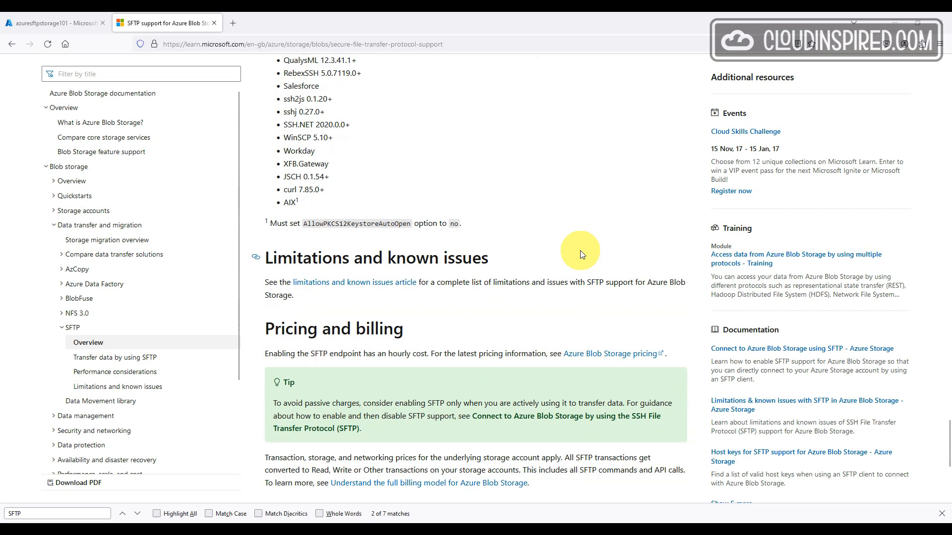
{"action": "scroll", "scroll_direction": "down", "scroll_amount": 3}
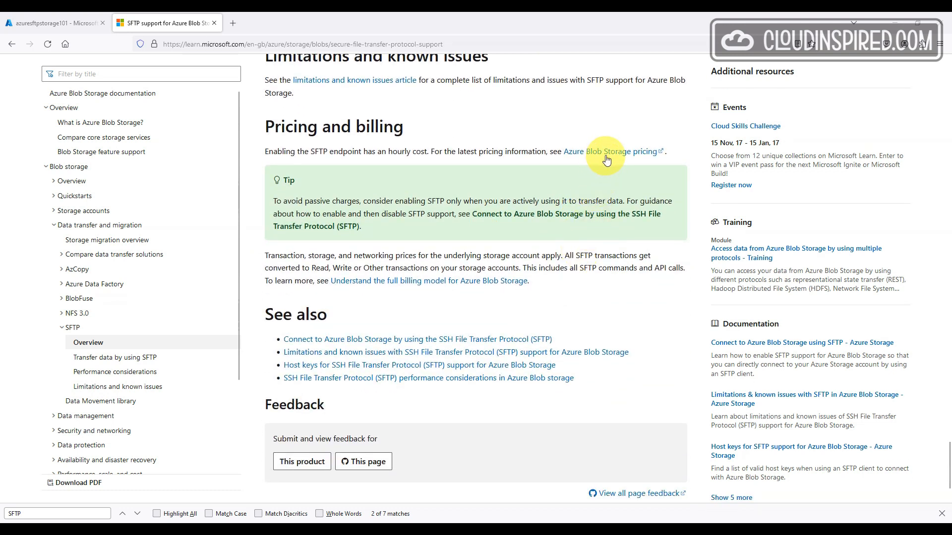
{"action": "left_click", "coordinate": [613, 151]}
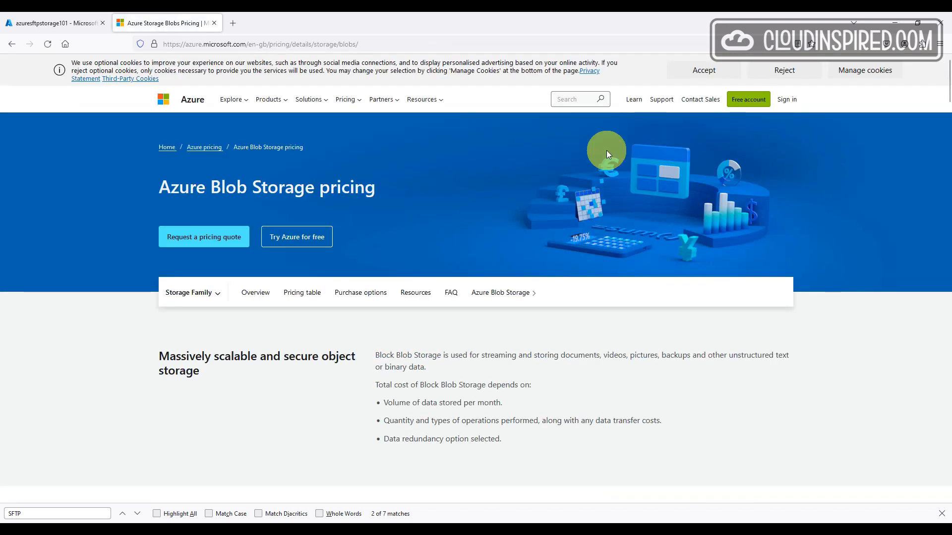
{"action": "mouse_move", "coordinate": [295, 429]}
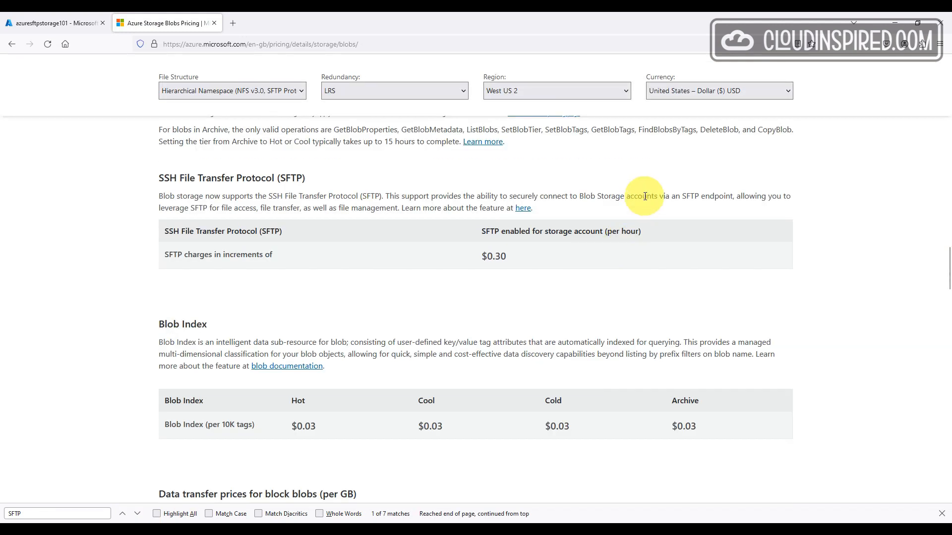
{"action": "left_click", "coordinate": [719, 90]}
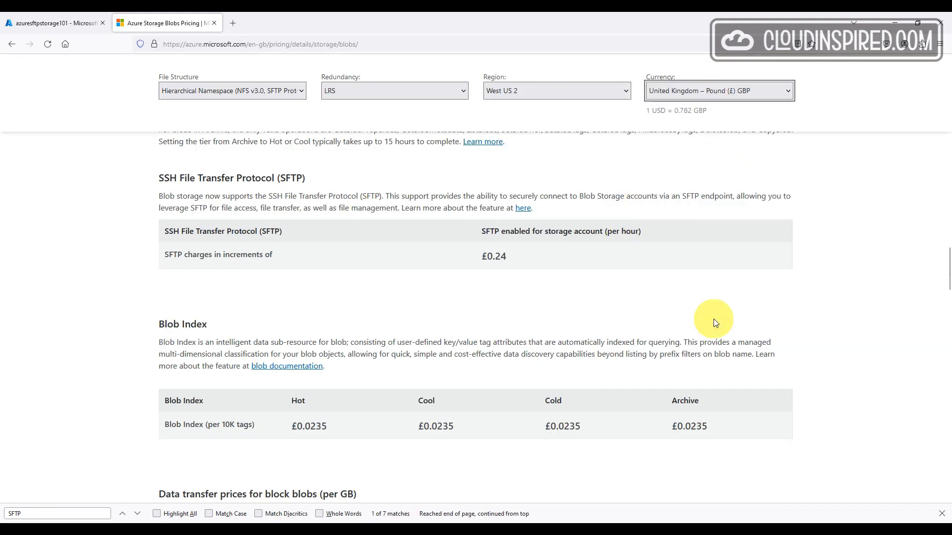
{"action": "left_click", "coordinate": [556, 91]}
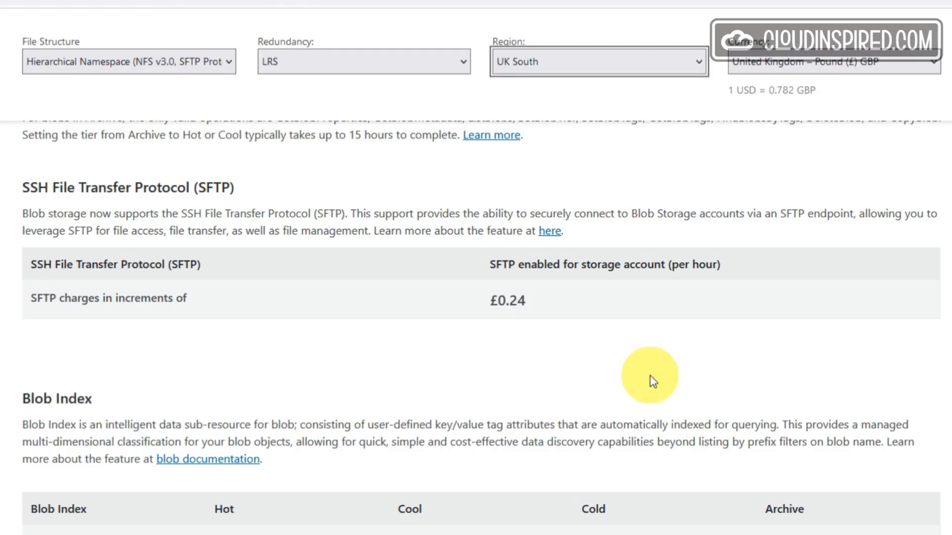
Scroll through the SFTP 'Limitations and known issues' article, then switch to the Azure portal.
{"action": "left_click", "coordinate": [549, 231]}
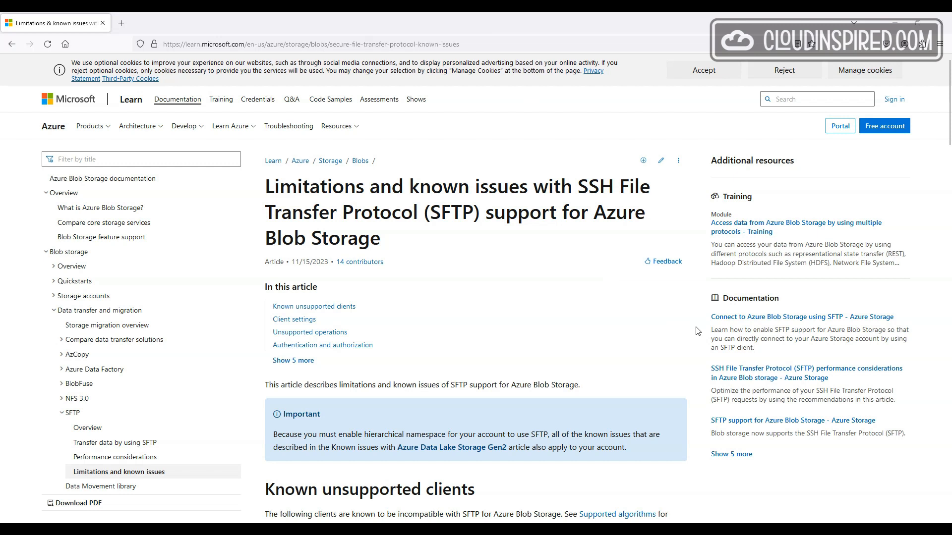
{"action": "scroll", "scroll_direction": "down", "scroll_amount": 3}
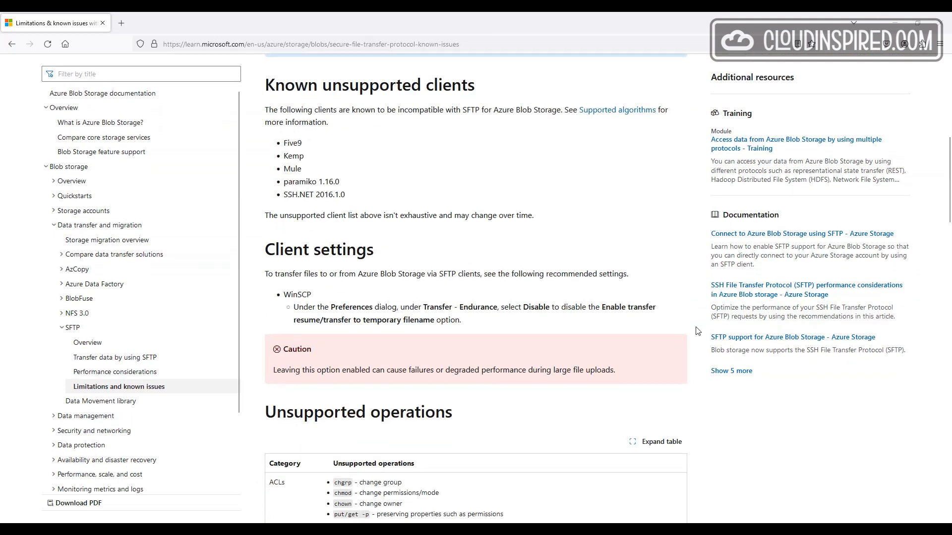
{"action": "scroll", "scroll_direction": "down", "scroll_amount": 3}
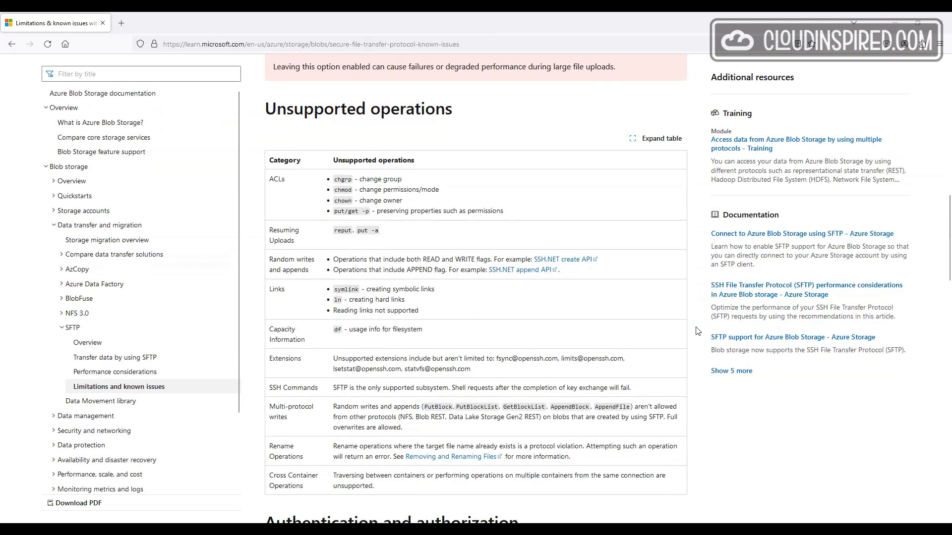
{"action": "scroll", "scroll_direction": "down", "scroll_amount": 3}
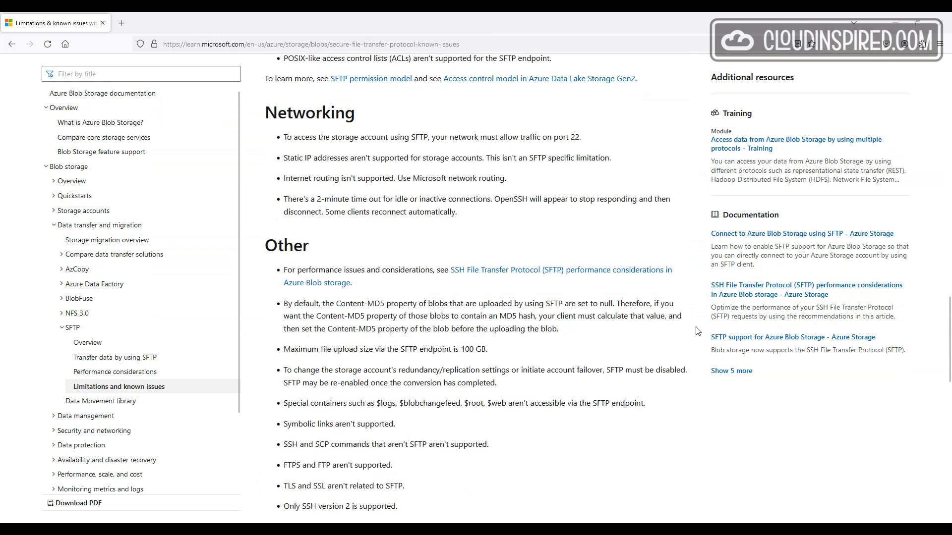
{"action": "scroll", "scroll_direction": "down", "scroll_amount": 3}
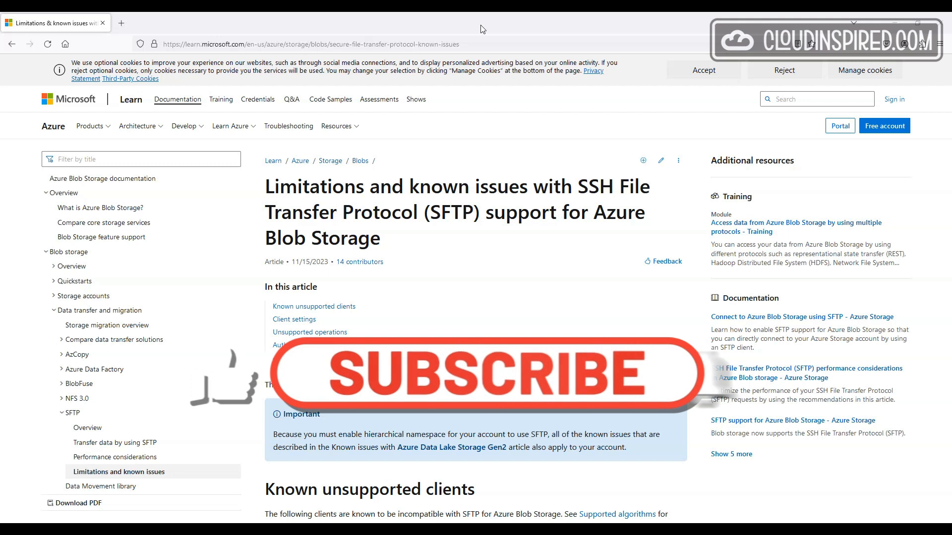
{"action": "left_click", "coordinate": [483, 378]}
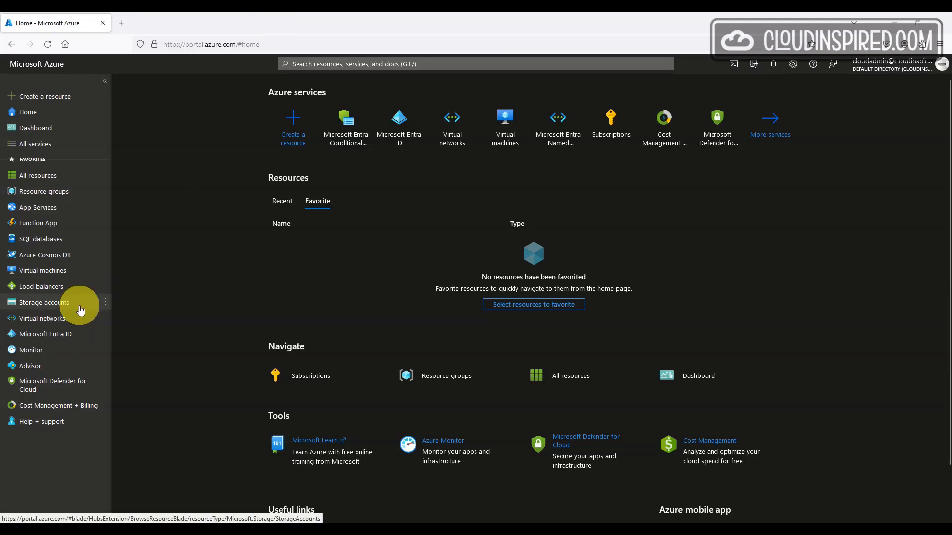
Start a new storage account in a new resource group named SFTP-RG.
{"action": "left_click", "coordinate": [43, 303]}
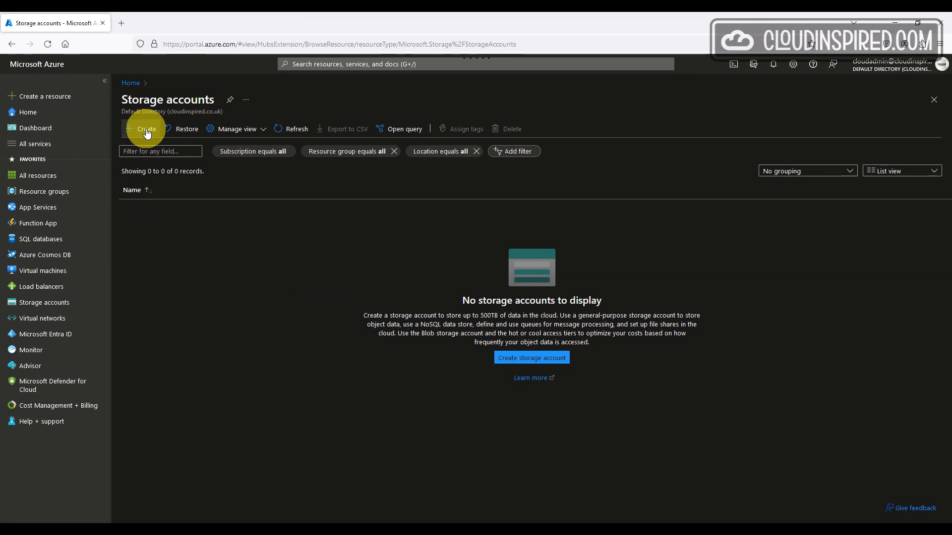
{"action": "left_click", "coordinate": [146, 129]}
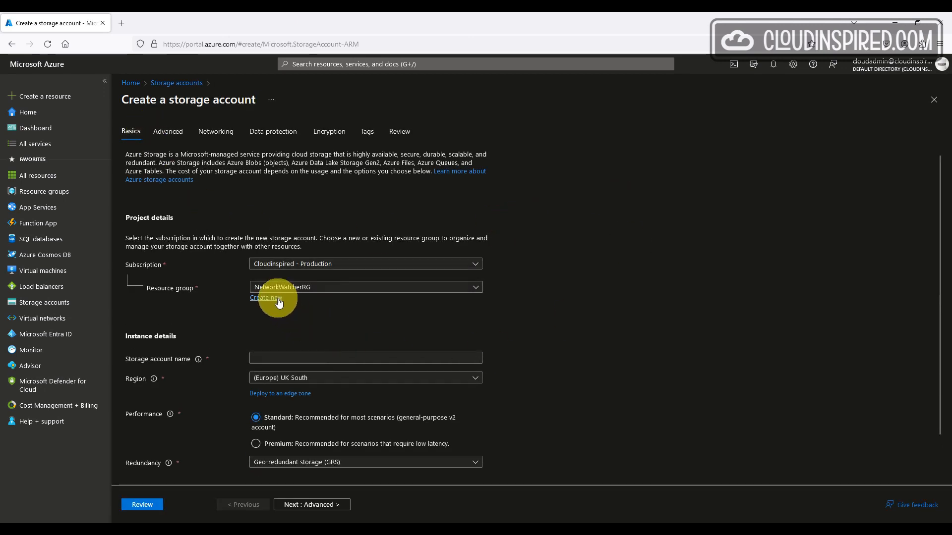
{"action": "left_click", "coordinate": [266, 297]}
{"action": "type", "text": "SFTP-RG"}
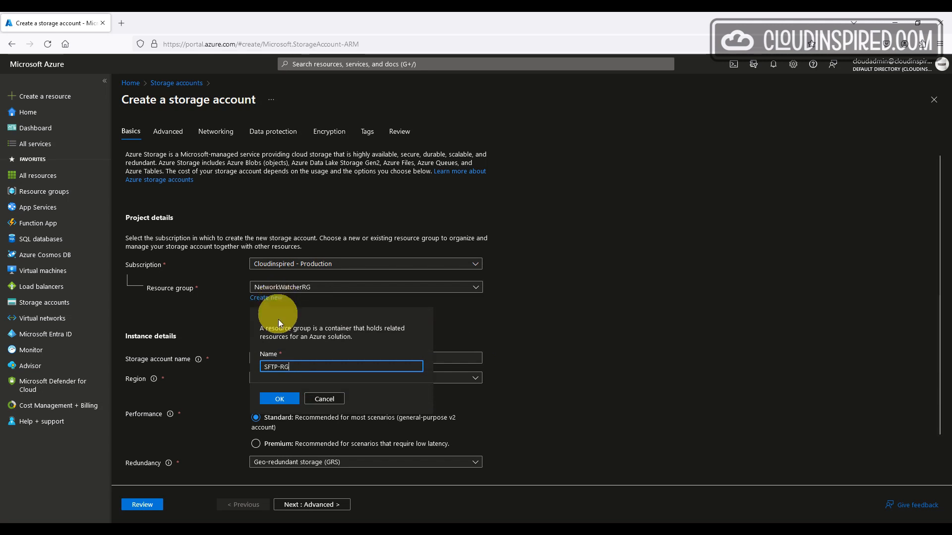
{"action": "left_click", "coordinate": [280, 399]}
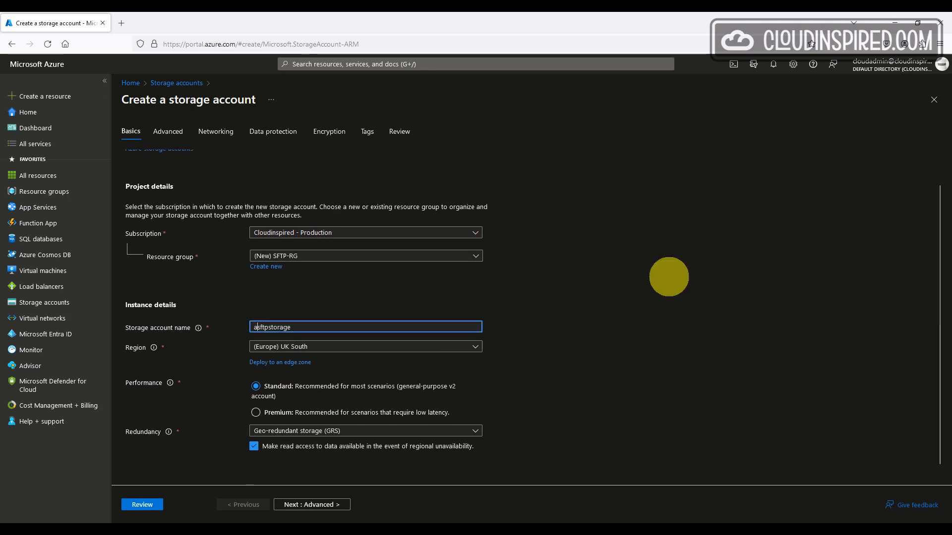
Name the account azuresftpstorage101 with Standard performance and locally-redundant storage.
{"action": "type", "text": "azuresftpstorage"}
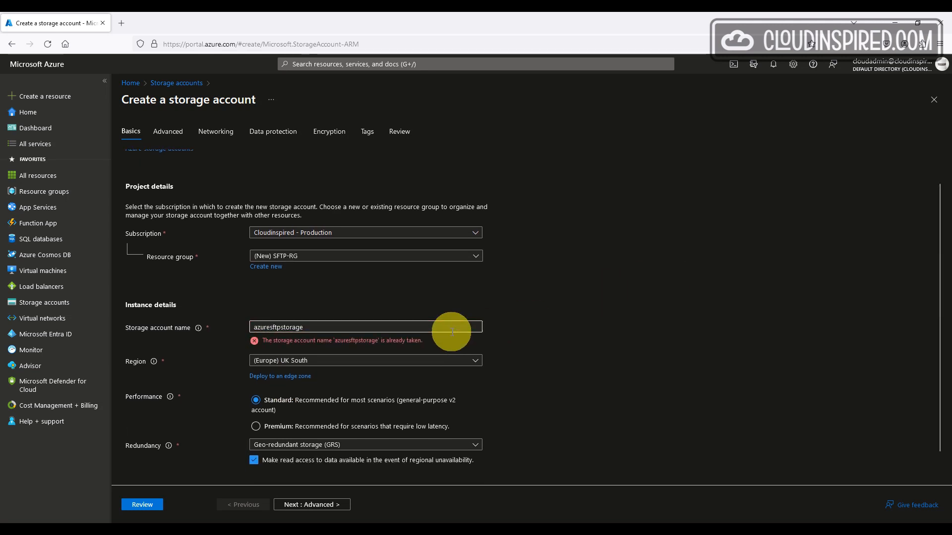
{"action": "type", "text": "101"}
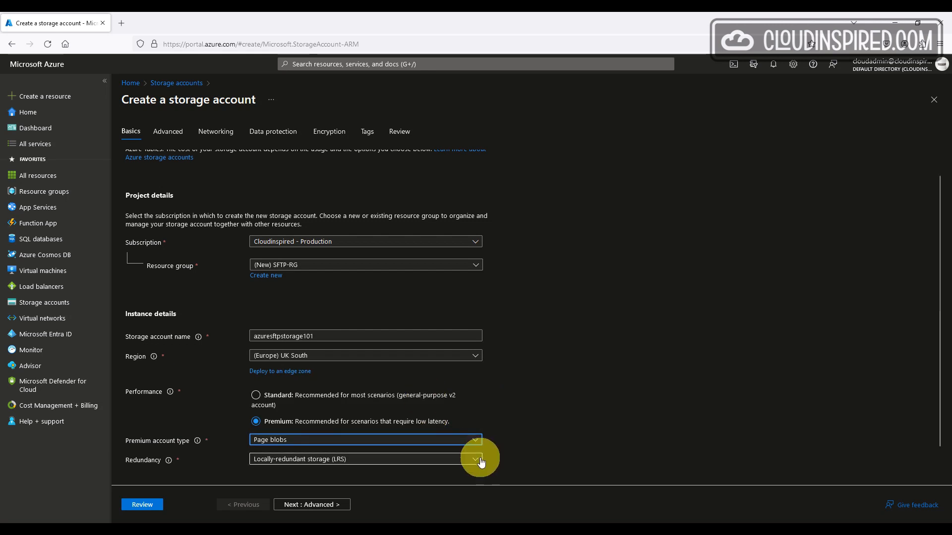
{"action": "left_click", "coordinate": [474, 459]}
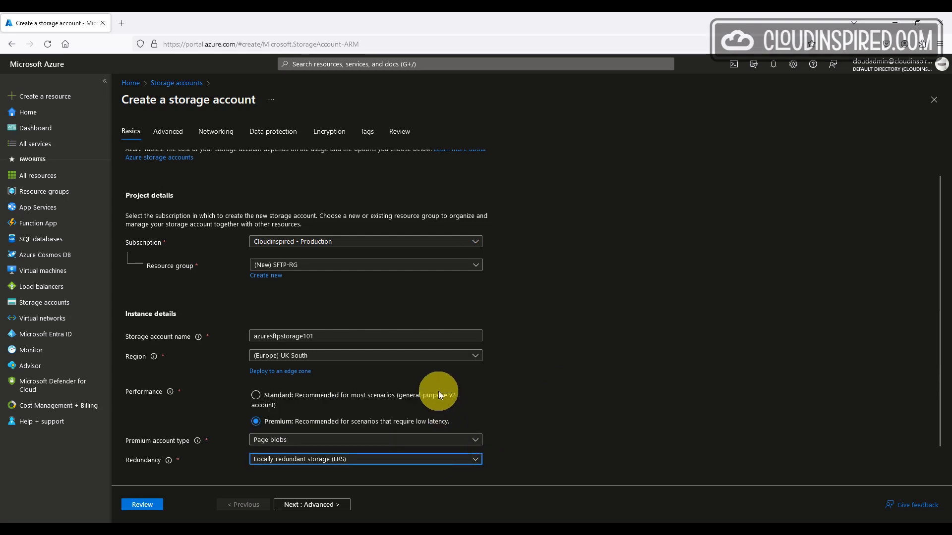
{"action": "left_click", "coordinate": [254, 395]}
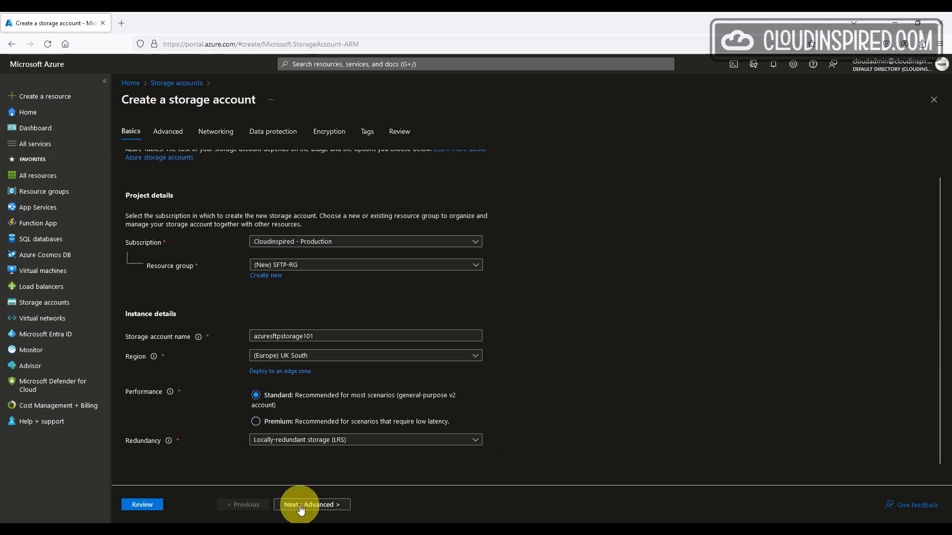
On the Advanced tab, tick Enable hierarchical namespace and Enable SFTP.
{"action": "left_click", "coordinate": [312, 505]}
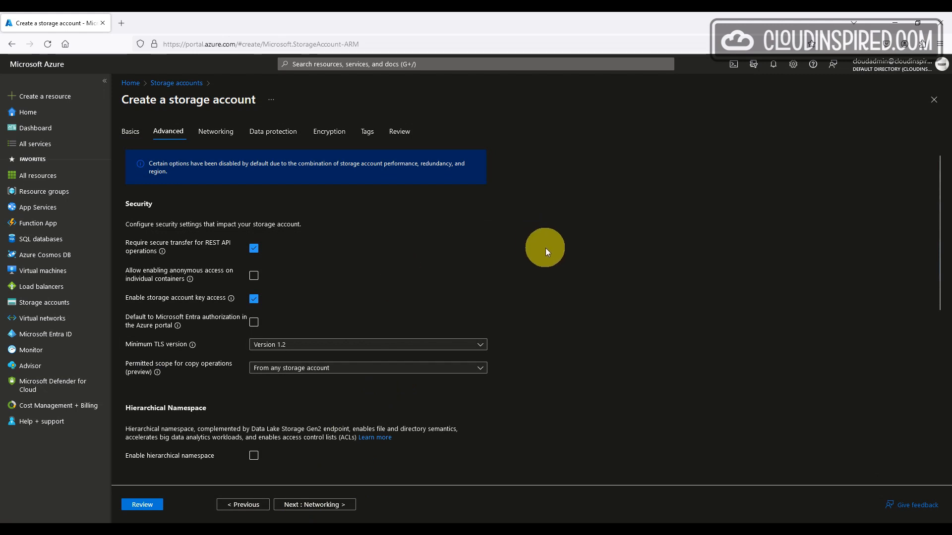
{"action": "mouse_move", "coordinate": [550, 256]}
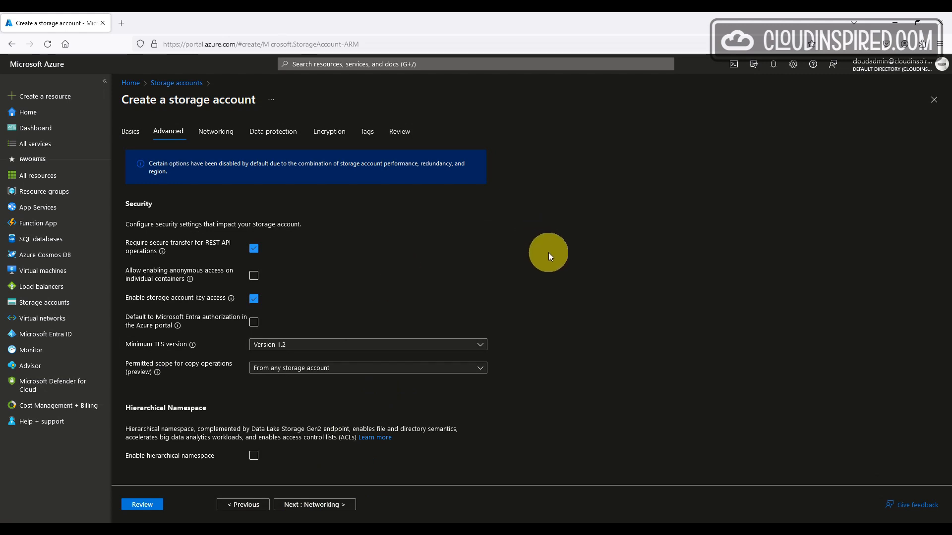
{"action": "scroll", "scroll_direction": "down", "scroll_amount": 3}
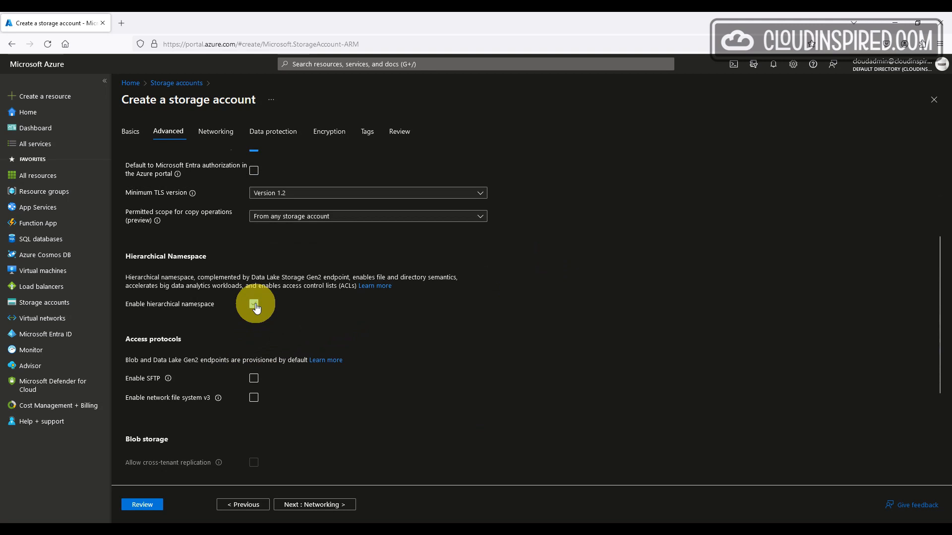
{"action": "left_click", "coordinate": [253, 304]}
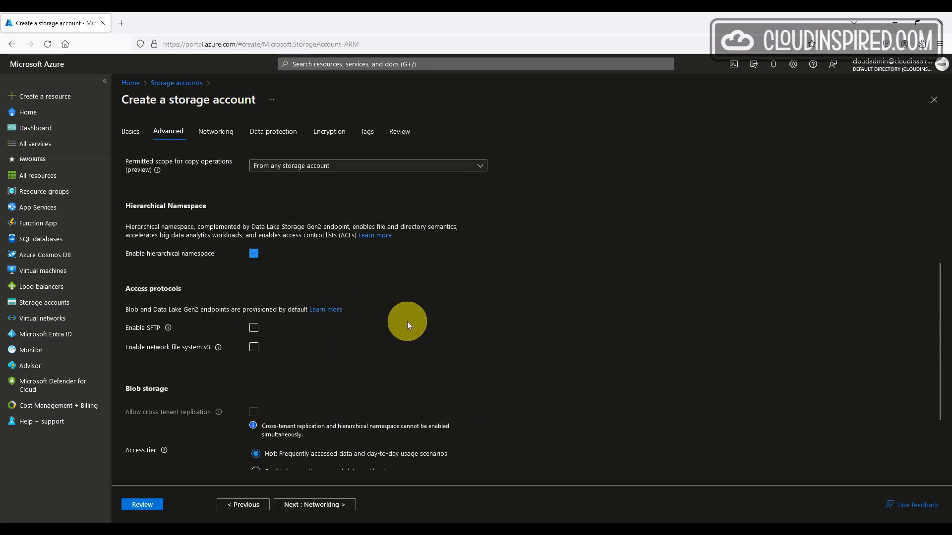
{"action": "left_click", "coordinate": [253, 328]}
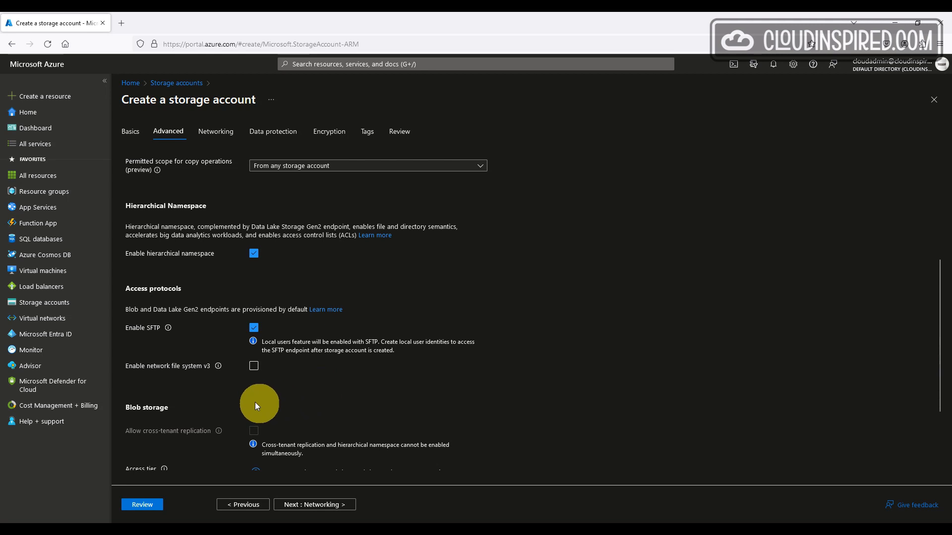
{"action": "mouse_move", "coordinate": [219, 367]}
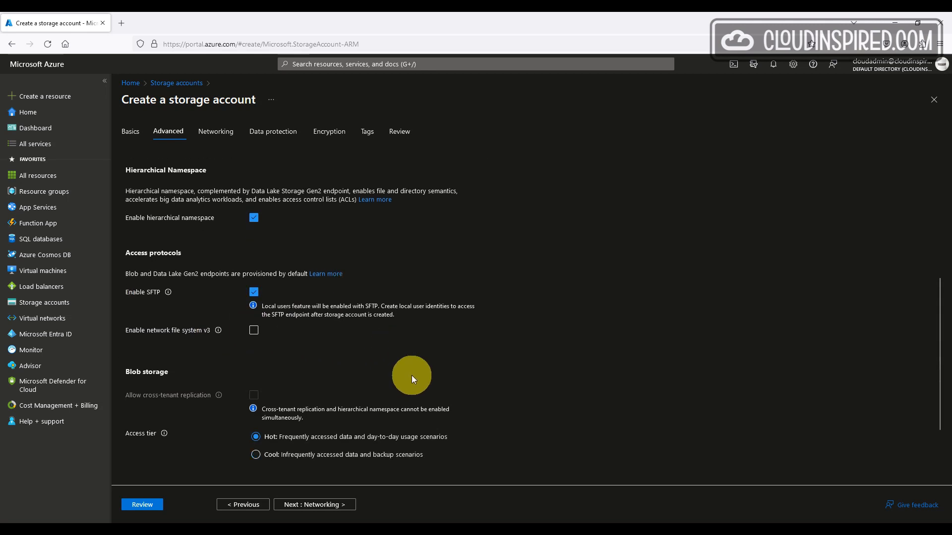
{"action": "scroll", "scroll_direction": "down", "scroll_amount": 3}
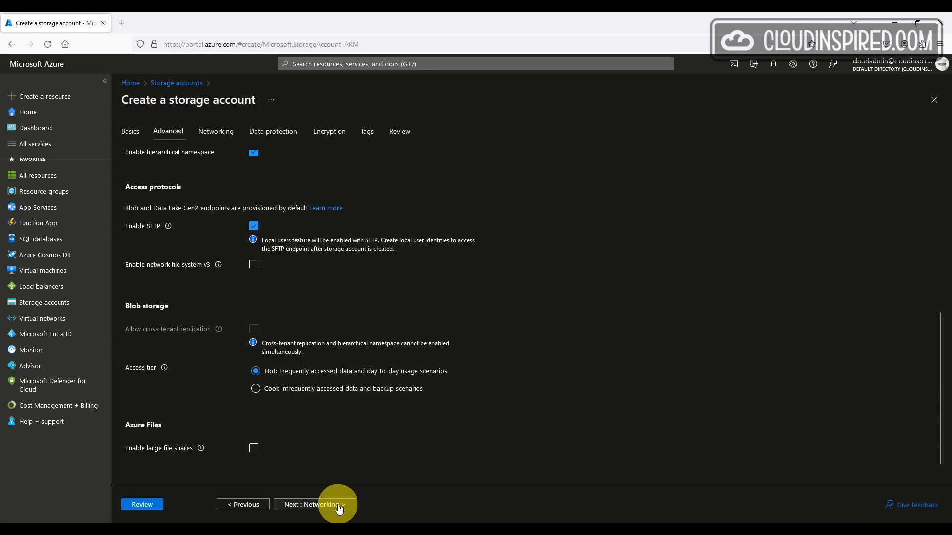
Keep the default public network access on Networking and advance to Data protection.
{"action": "left_click", "coordinate": [312, 504]}
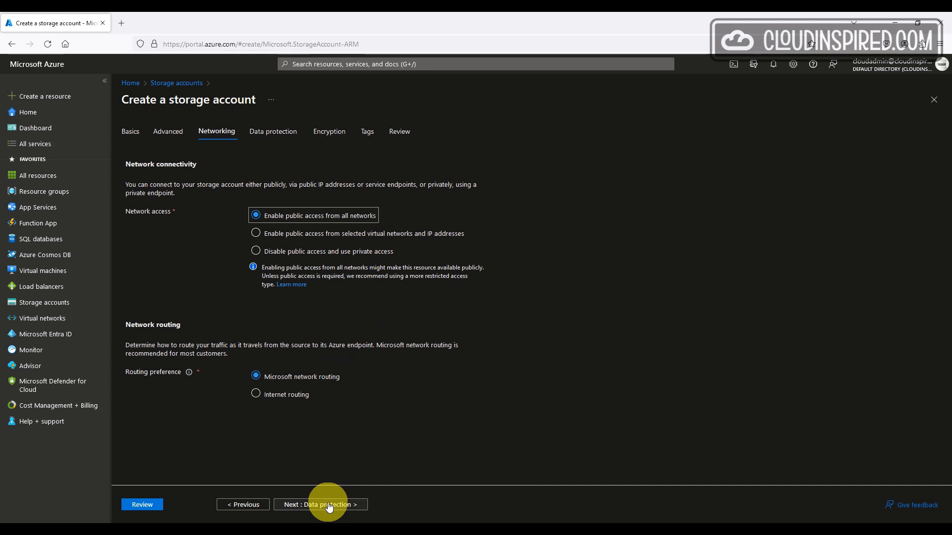
{"action": "left_click", "coordinate": [321, 505]}
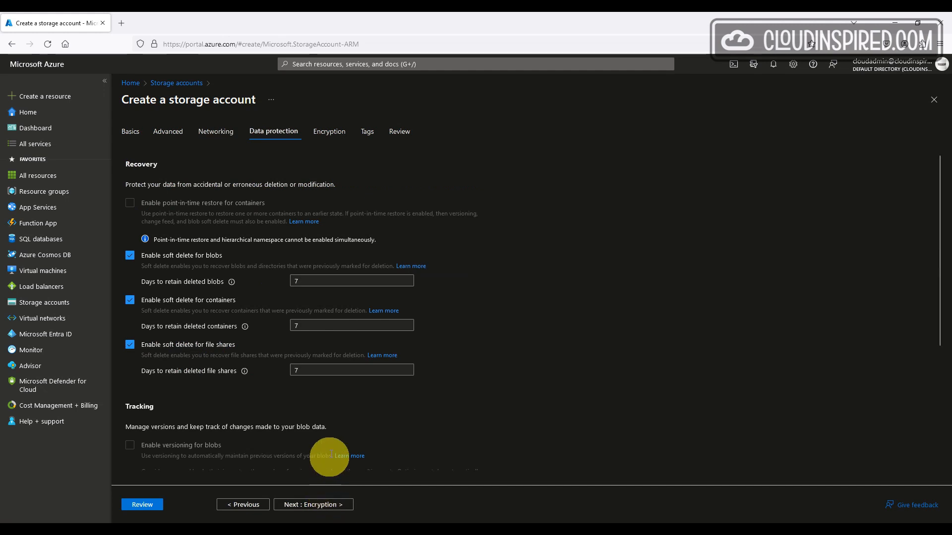
Keep default data protection and Microsoft-managed encryption, and reach the Review summary.
{"action": "scroll", "scroll_direction": "down", "scroll_amount": 3}
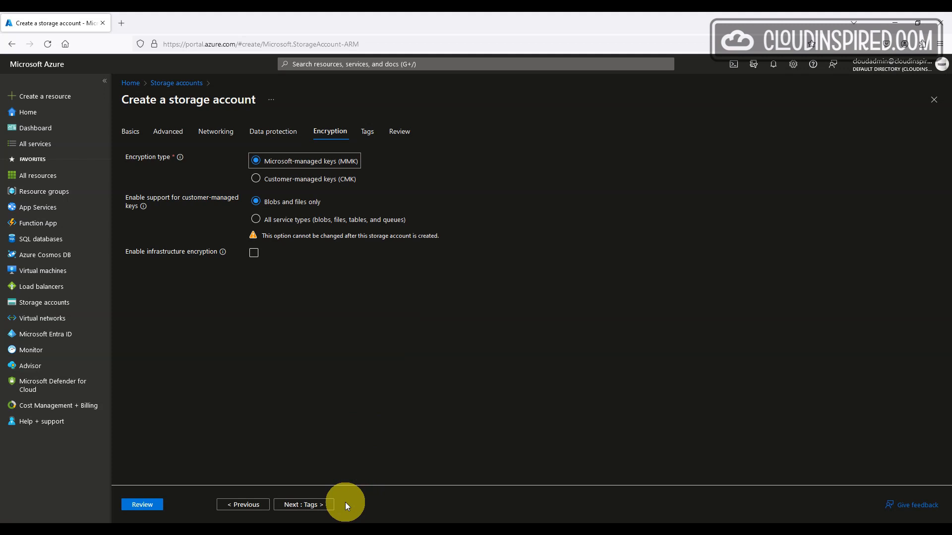
{"action": "mouse_move", "coordinate": [223, 251]}
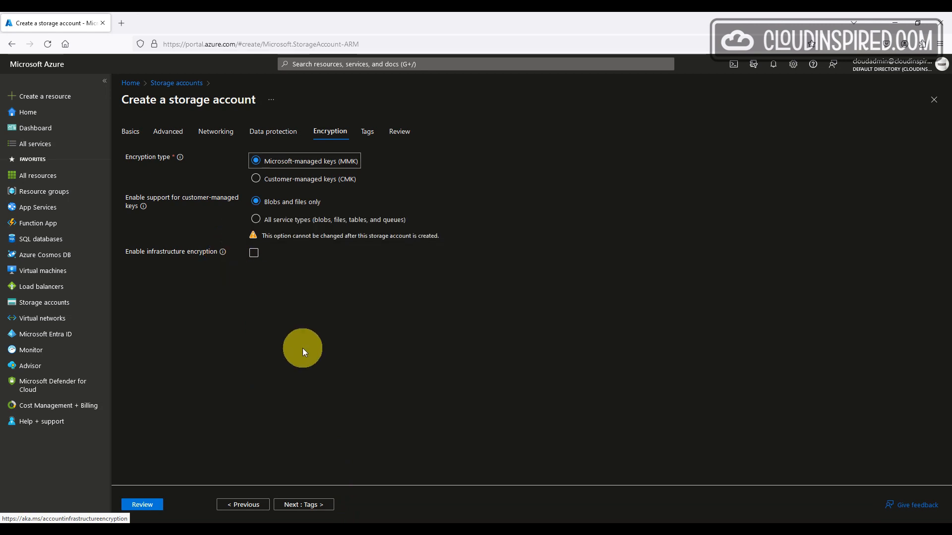
{"action": "mouse_move", "coordinate": [322, 432]}
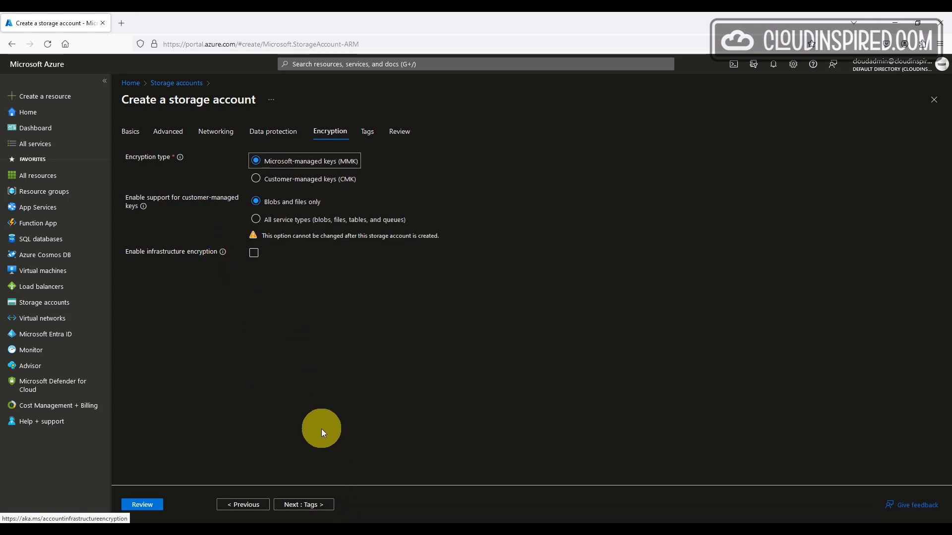
{"action": "left_click", "coordinate": [142, 504]}
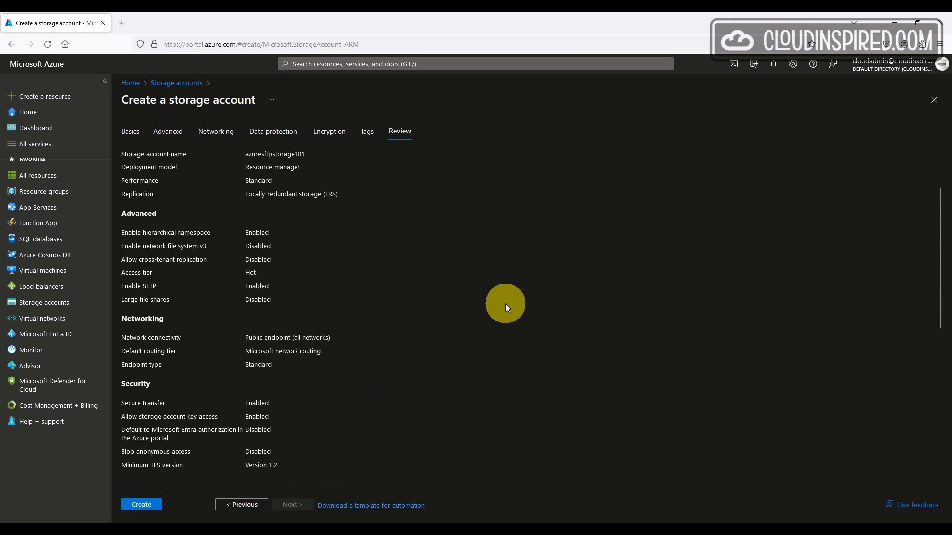
Create storage account azuresftpstorage101 from the review summary.
{"action": "left_click", "coordinate": [141, 505]}
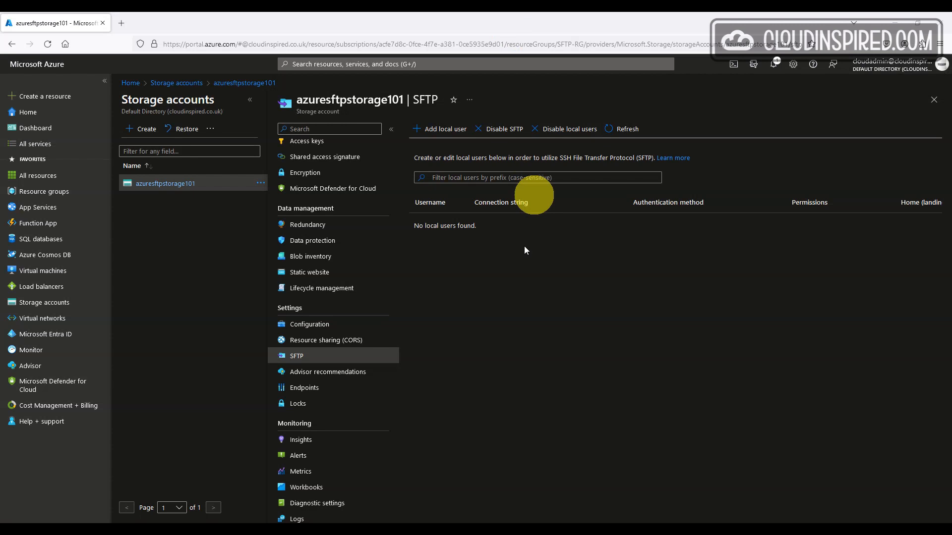
{"action": "mouse_move", "coordinate": [514, 277]}
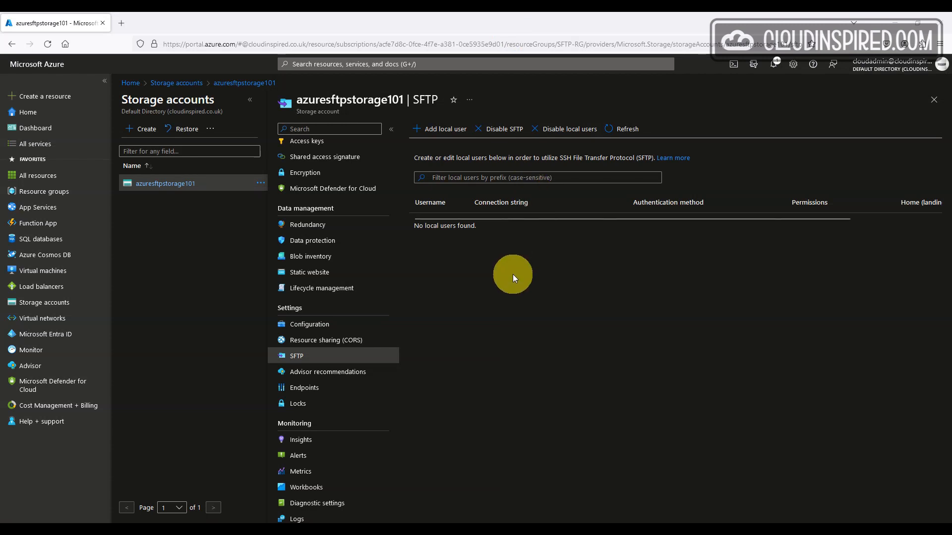
Begin adding a local user on azuresftpstorage101's SFTP page.
{"action": "left_click", "coordinate": [445, 129]}
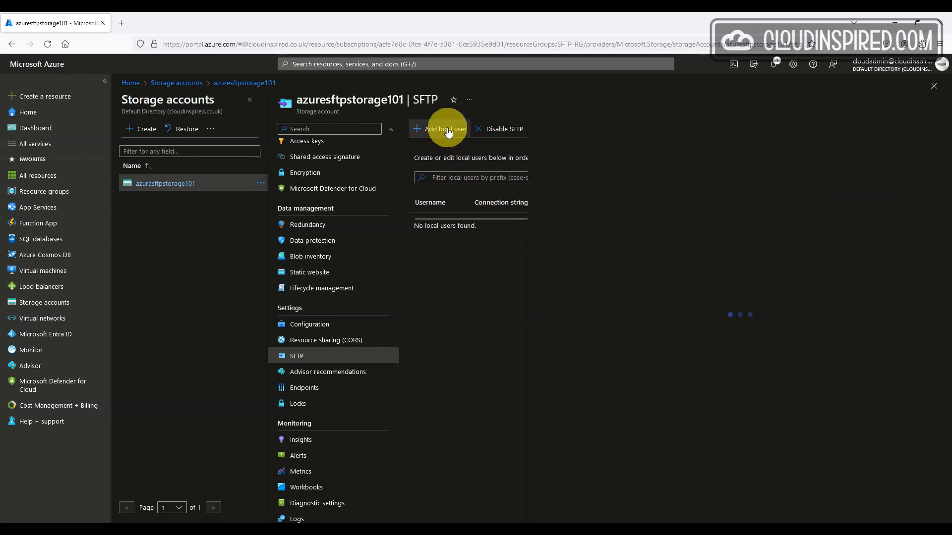
Enter username sftpuser01 and choose an authentication method after viewing the Permissions tab.
{"action": "left_click", "coordinate": [445, 129]}
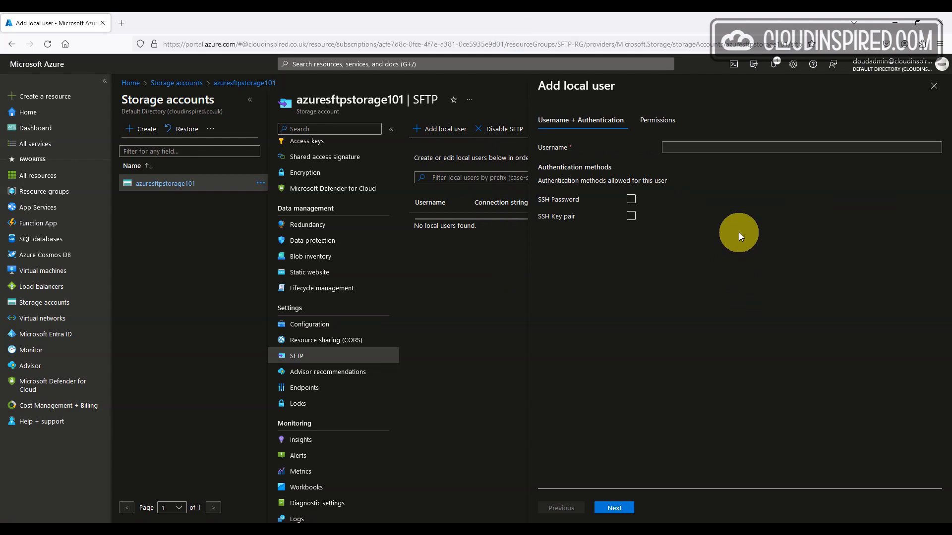
{"action": "mouse_move", "coordinate": [735, 220]}
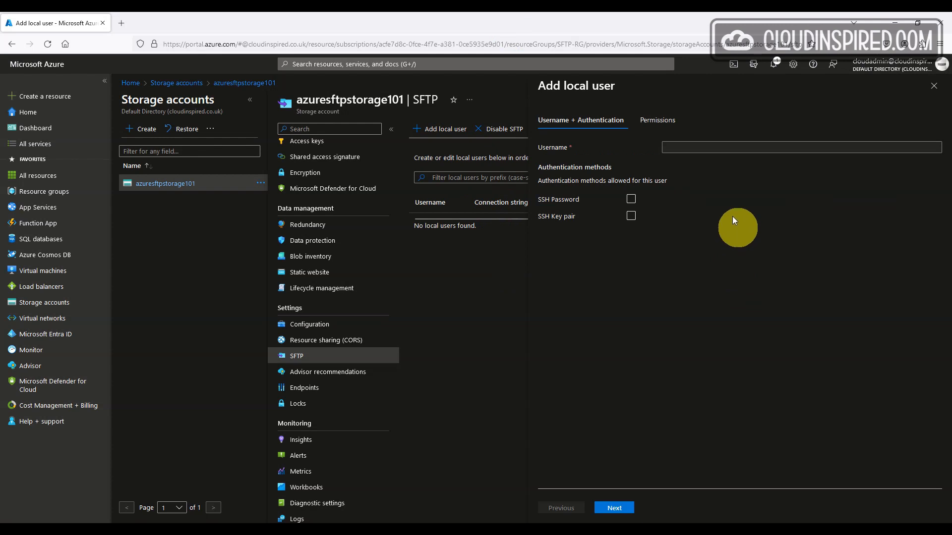
{"action": "left_click", "coordinate": [658, 120]}
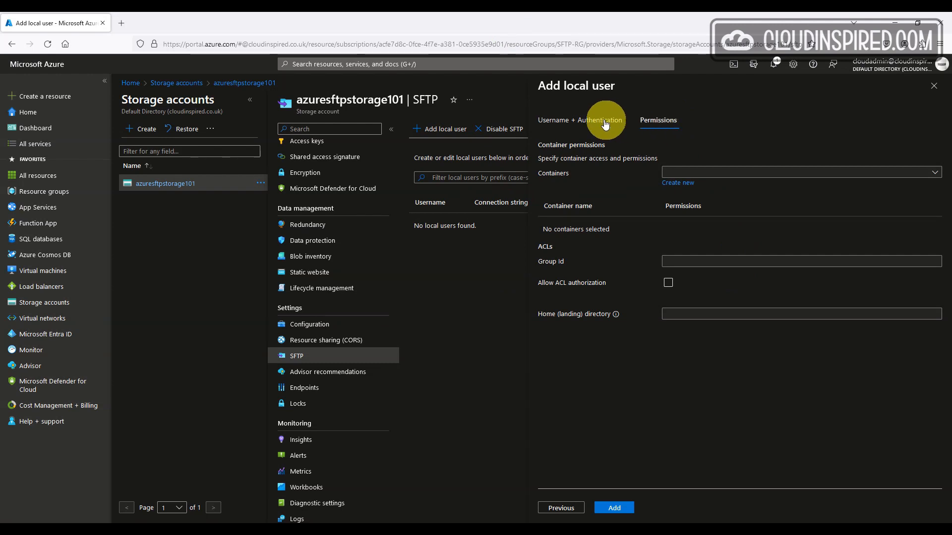
{"action": "left_click", "coordinate": [581, 120]}
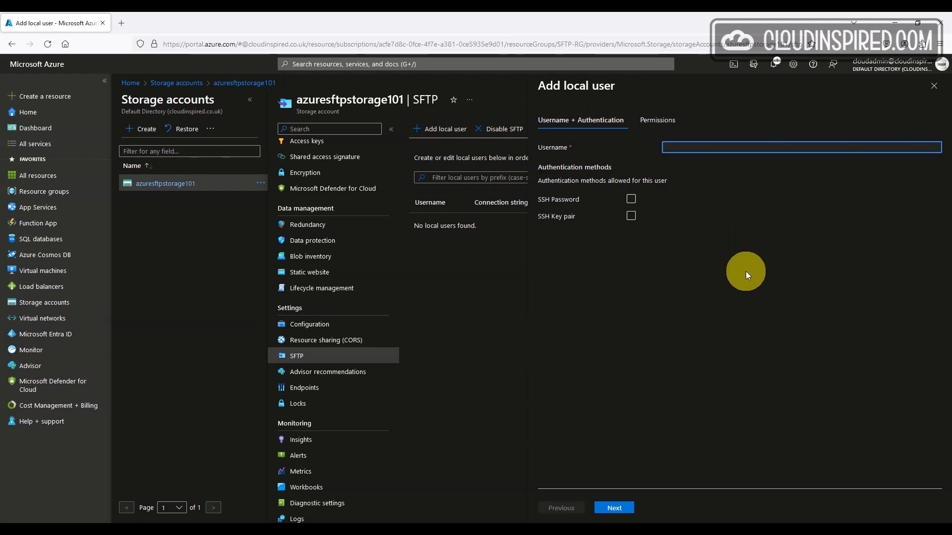
{"action": "type", "text": "sftpuser01"}
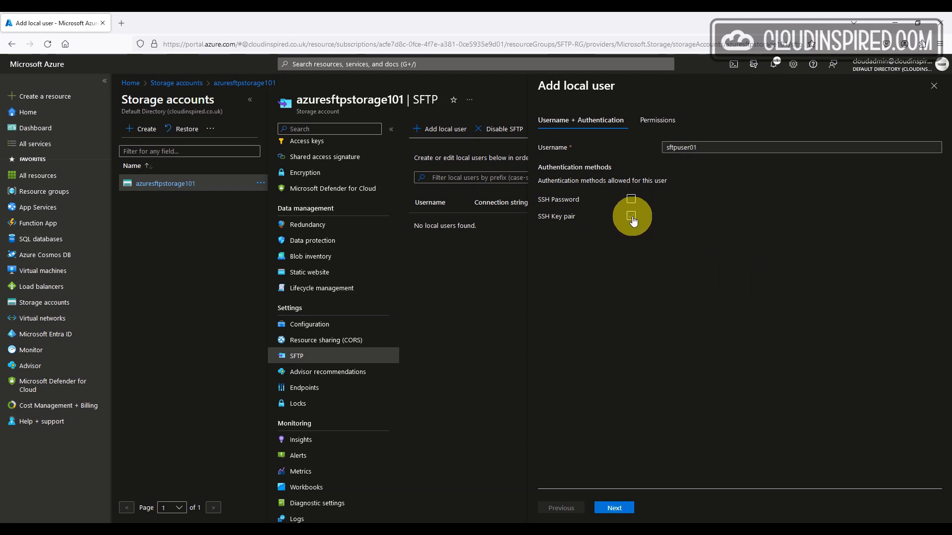
{"action": "left_click", "coordinate": [630, 199]}
{"action": "type", "text": "sftpcontainer"}
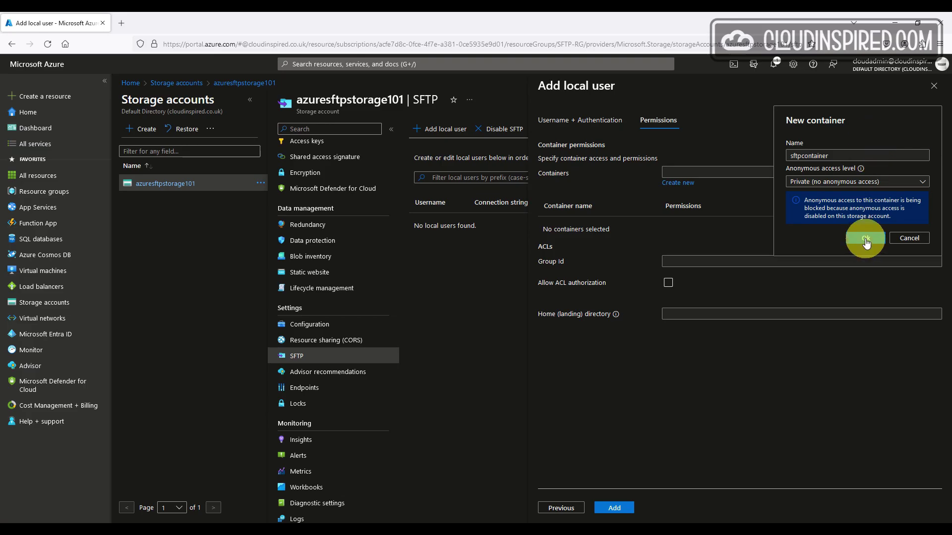
Create sftpcontainer and grant it Read, Write, List, Delete and Create permissions.
{"action": "left_click", "coordinate": [865, 238]}
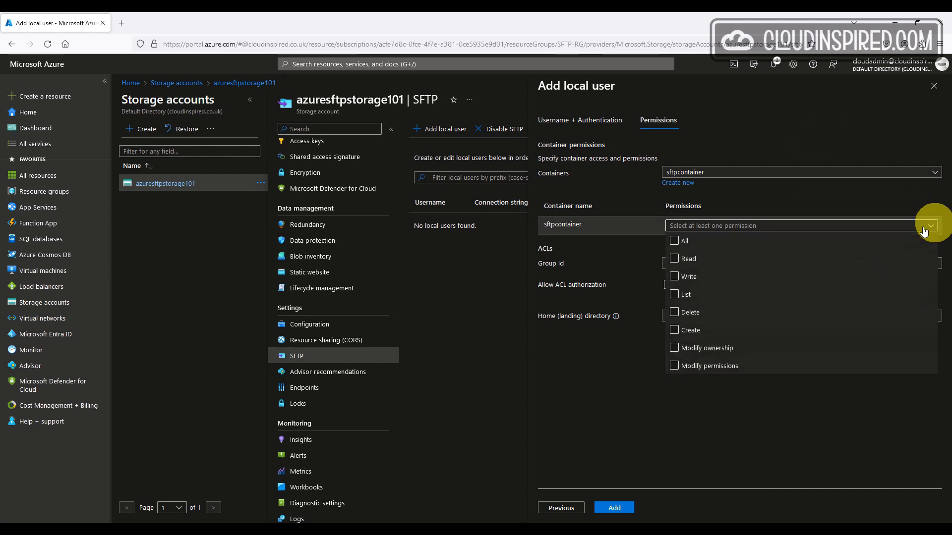
{"action": "left_click", "coordinate": [674, 258]}
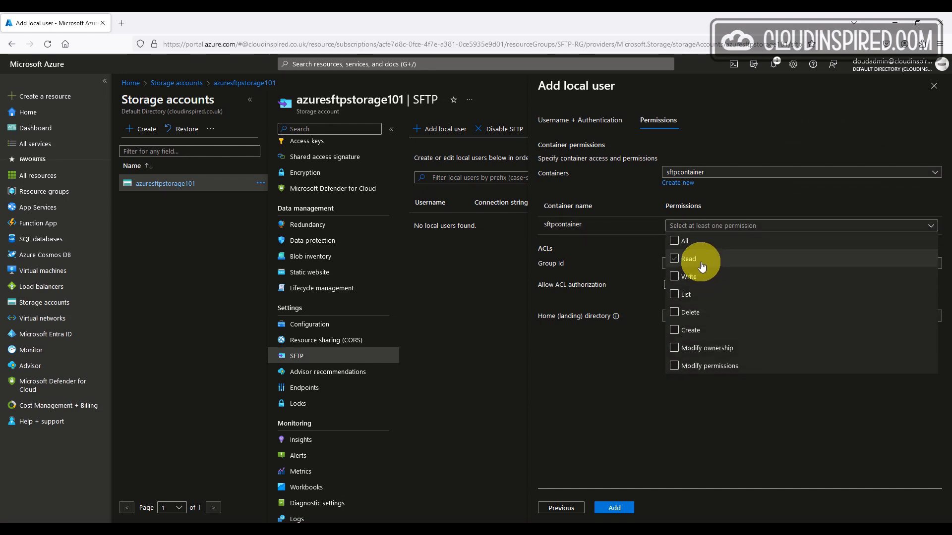
{"action": "left_click", "coordinate": [674, 295]}
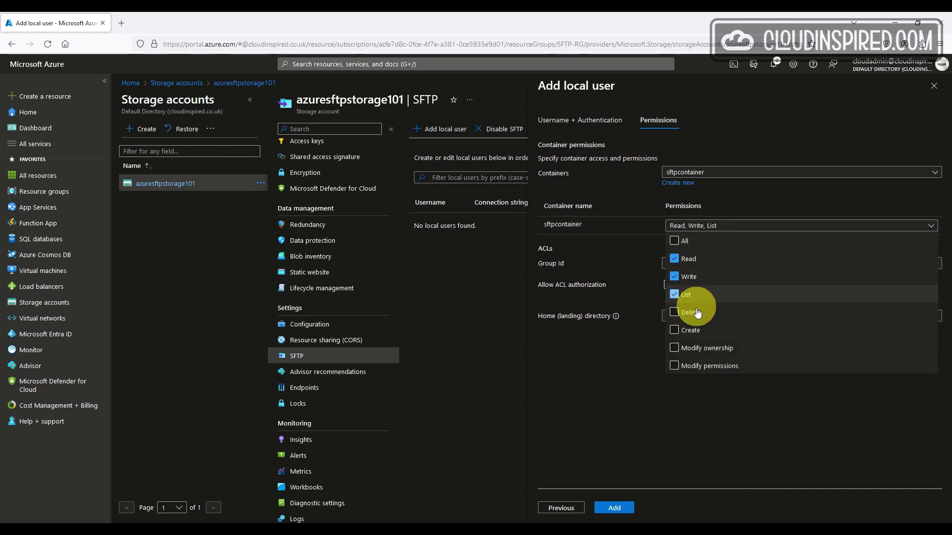
{"action": "left_click", "coordinate": [674, 313]}
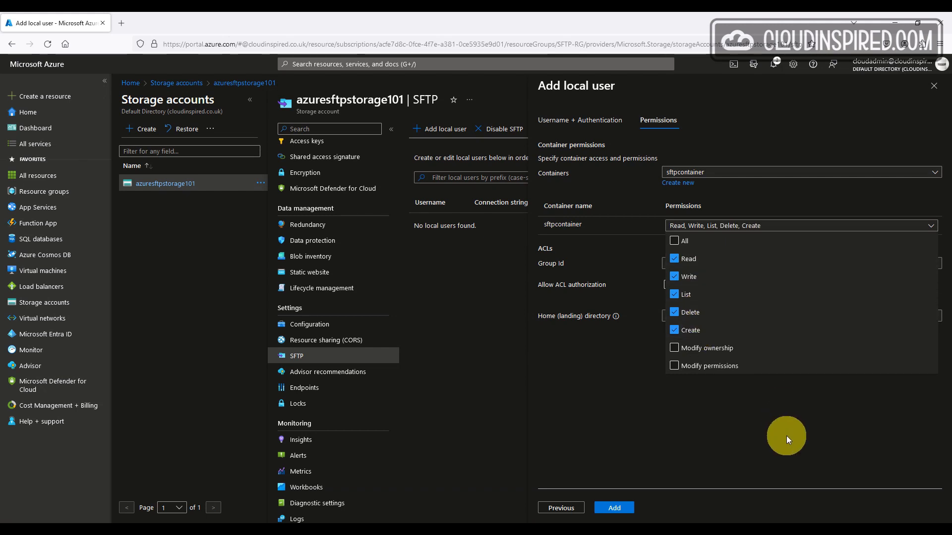
{"action": "left_click", "coordinate": [801, 225]}
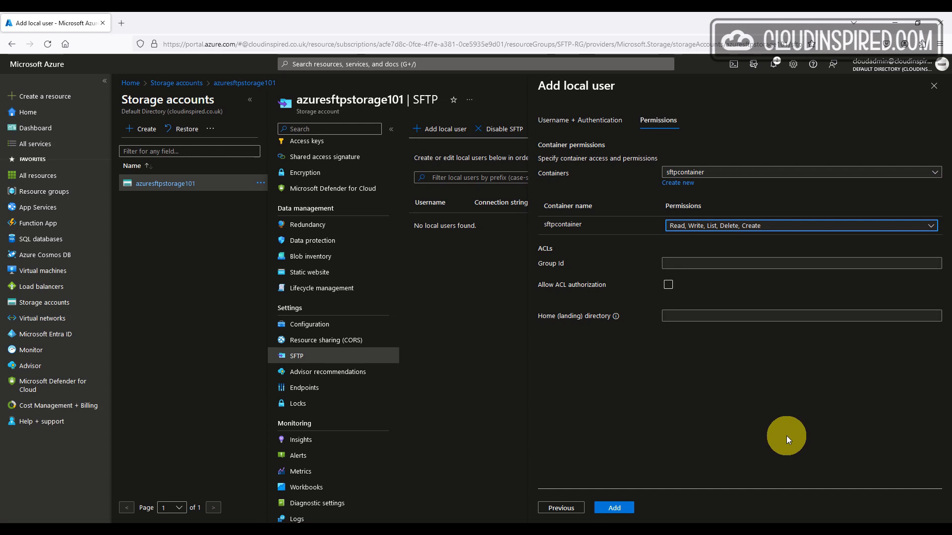
{"action": "left_click", "coordinate": [614, 508]}
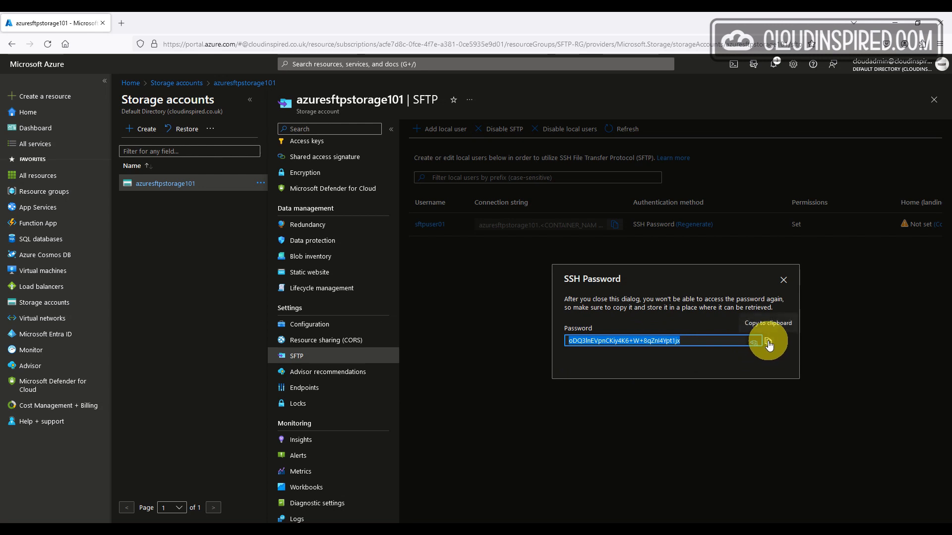
Copy sftpuser01's generated SSH password and close the password dialog.
{"action": "left_click", "coordinate": [784, 280]}
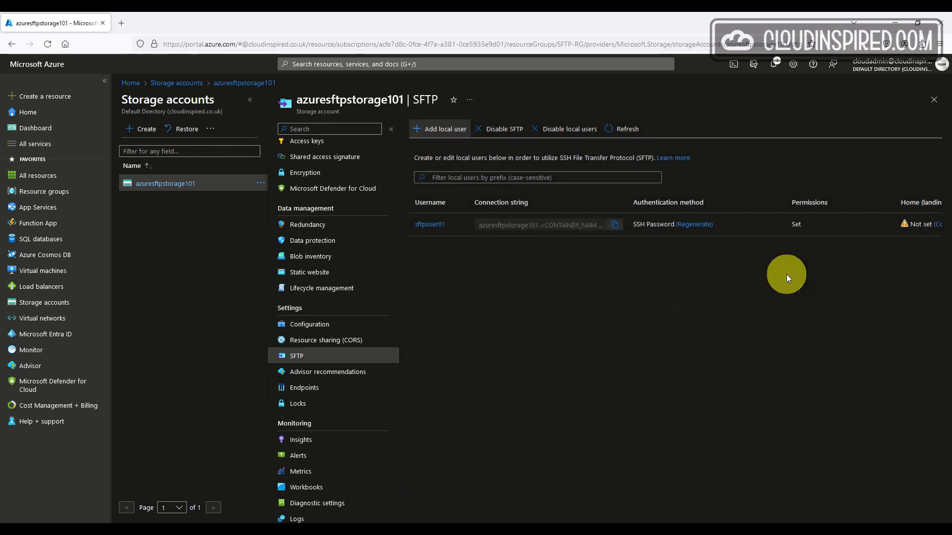
{"action": "mouse_move", "coordinate": [779, 290]}
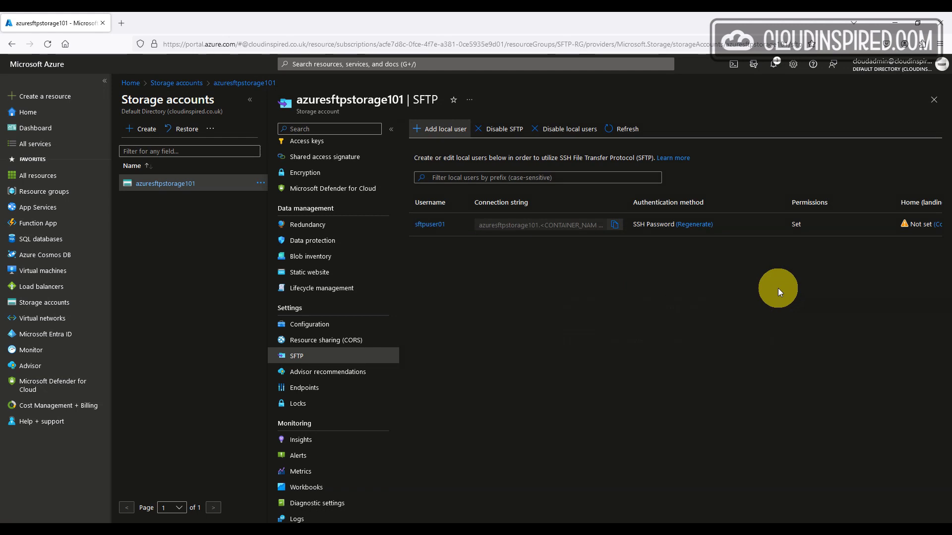
{"action": "left_click", "coordinate": [306, 175]}
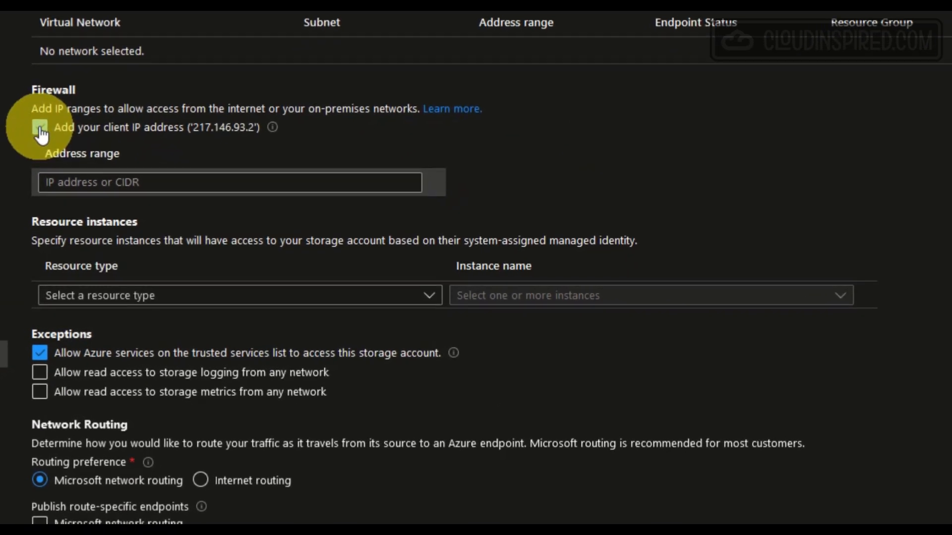
Tick 'Add your client IP address' in the storage account's Networking firewall.
{"action": "left_click", "coordinate": [39, 128]}
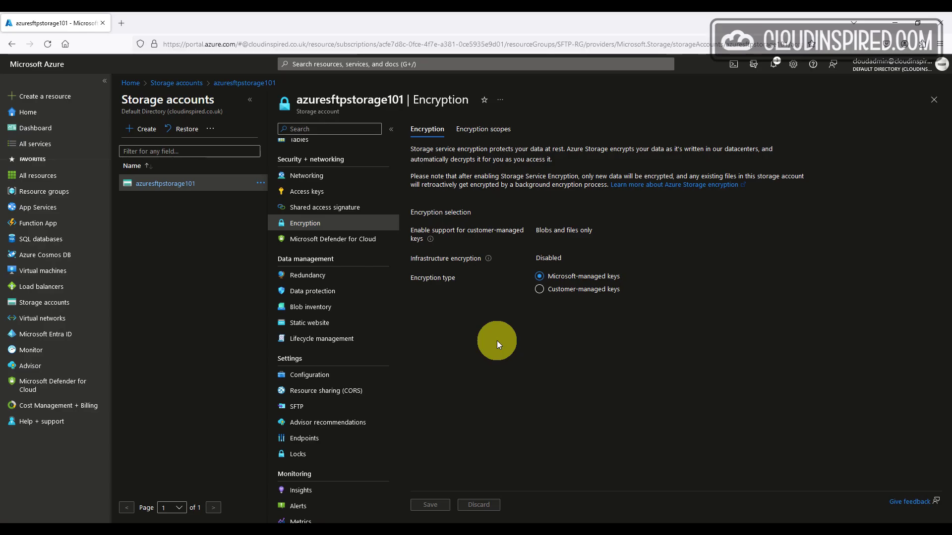
Review data protection with 7-day blob and container soft delete, then view lifecycle management.
{"action": "left_click", "coordinate": [313, 291]}
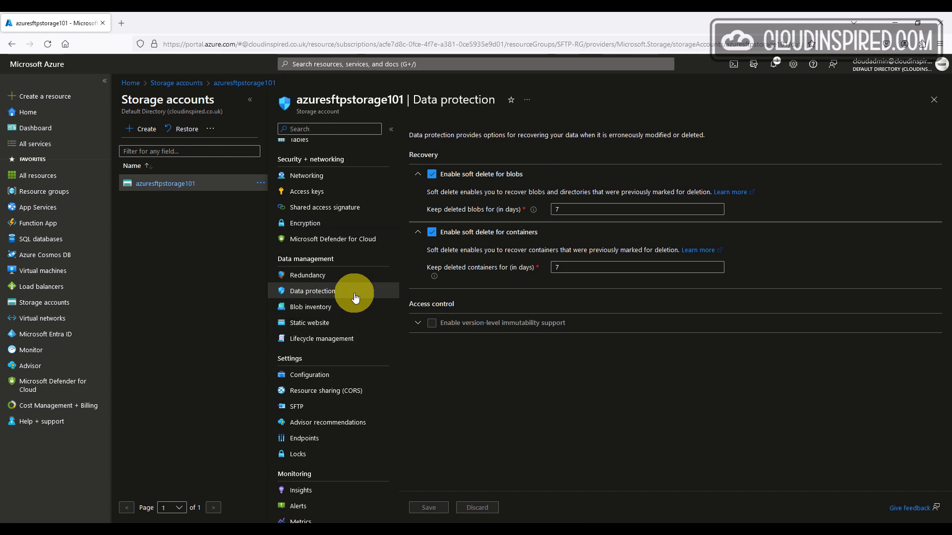
{"action": "mouse_move", "coordinate": [360, 343]}
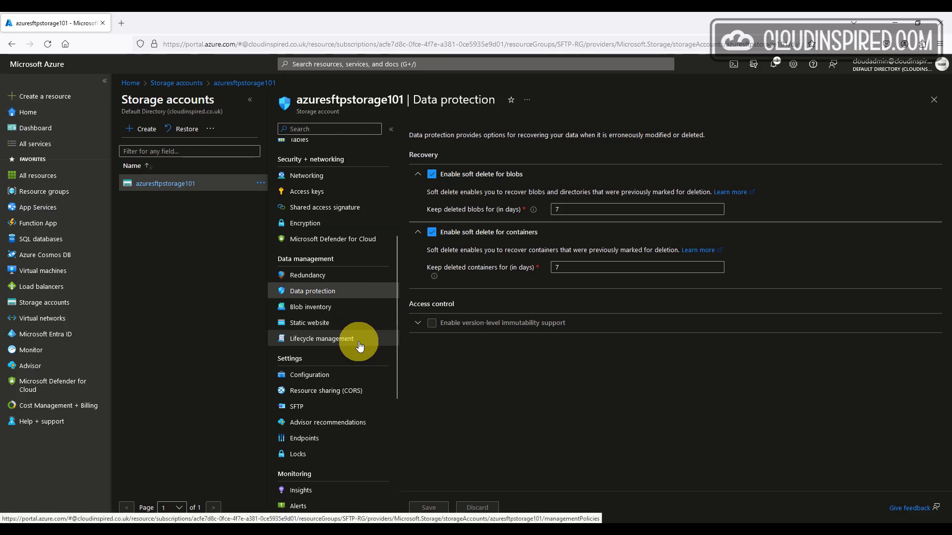
{"action": "left_click", "coordinate": [308, 375]}
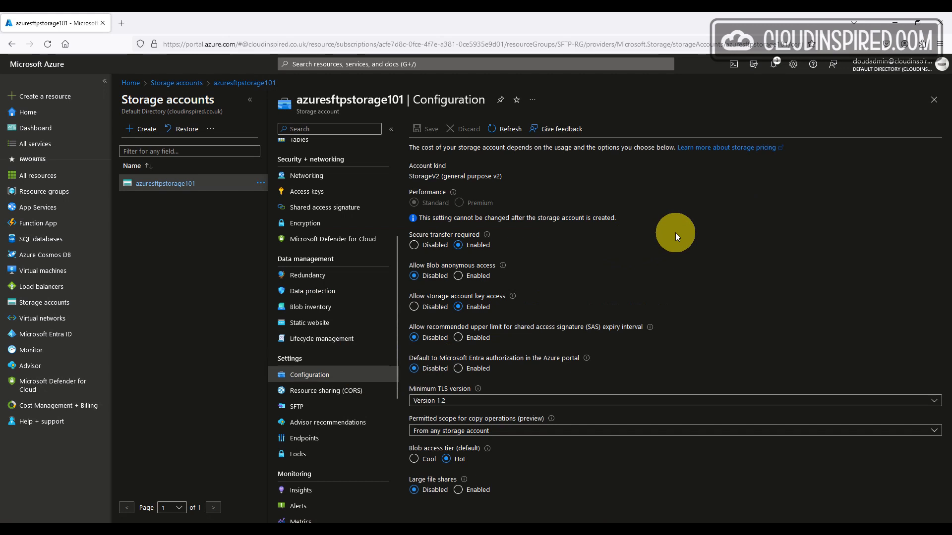
View the Configuration settings of azuresftpstorage101.
{"action": "left_click", "coordinate": [296, 406]}
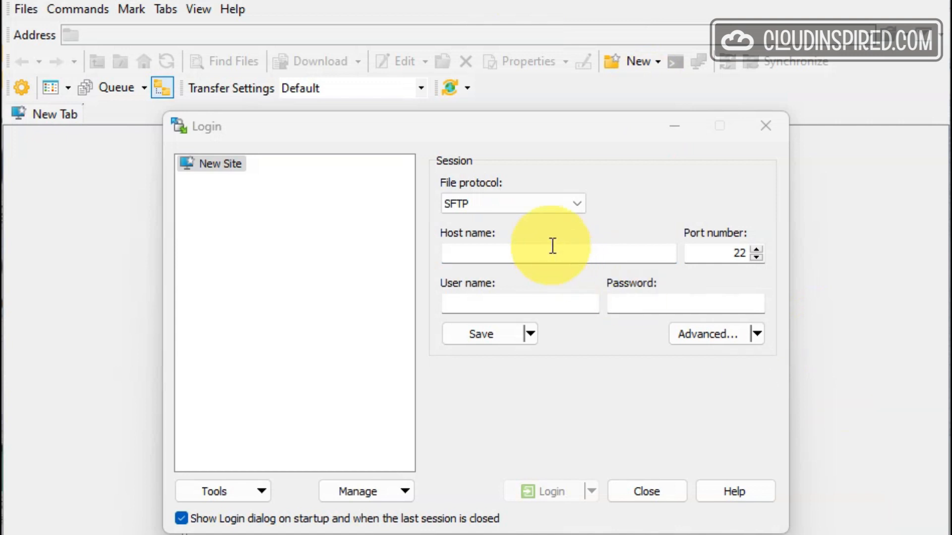
Log in over SFTP as azuresftpstorage101.sftpcontainer.sftpuser01 with the pasted SSH password.
{"action": "left_click", "coordinate": [552, 254]}
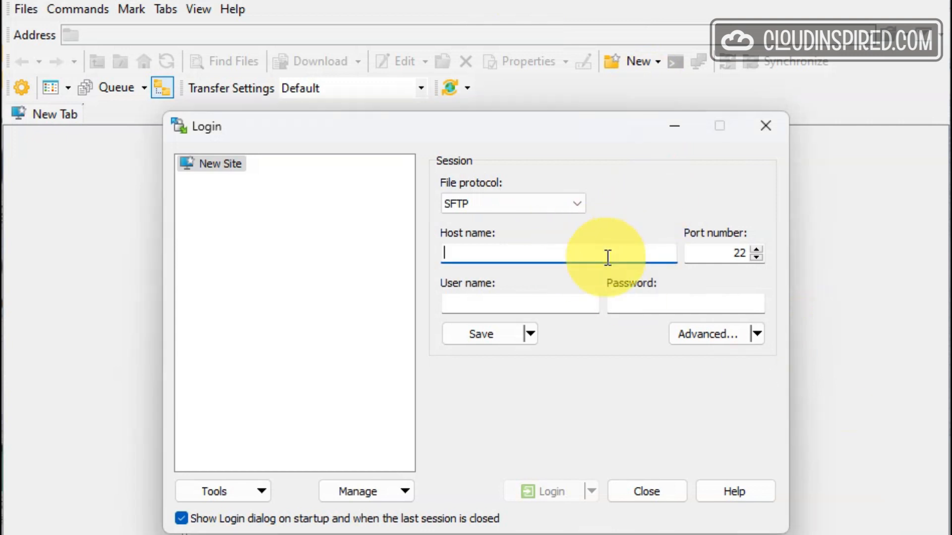
{"action": "type", "text": "azuresftpstorage101.sftpcontainer.sftpuser01@"}
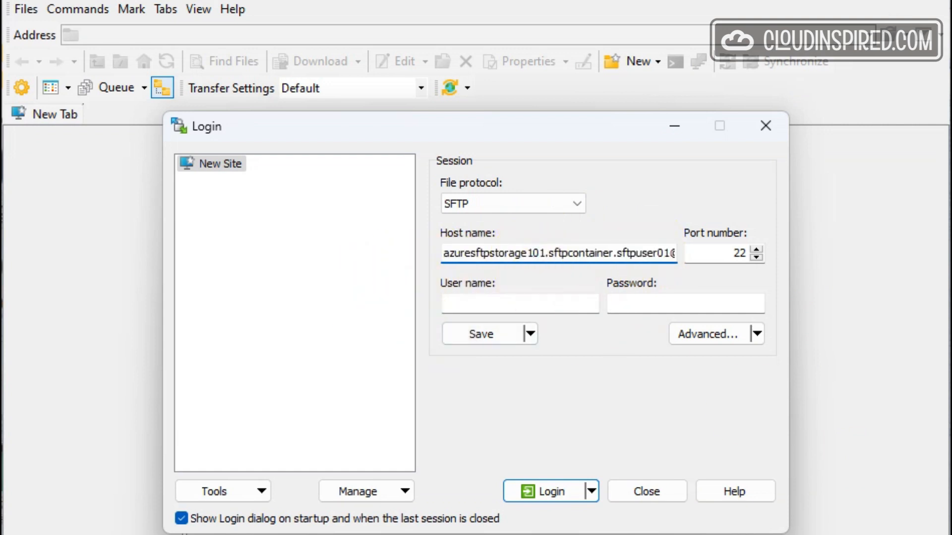
{"action": "left_click", "coordinate": [544, 491]}
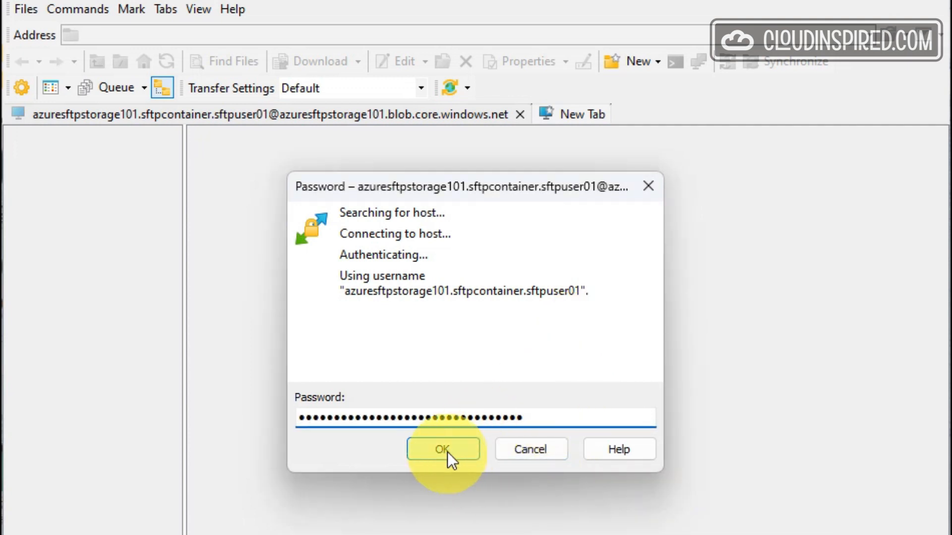
{"action": "left_click", "coordinate": [443, 449]}
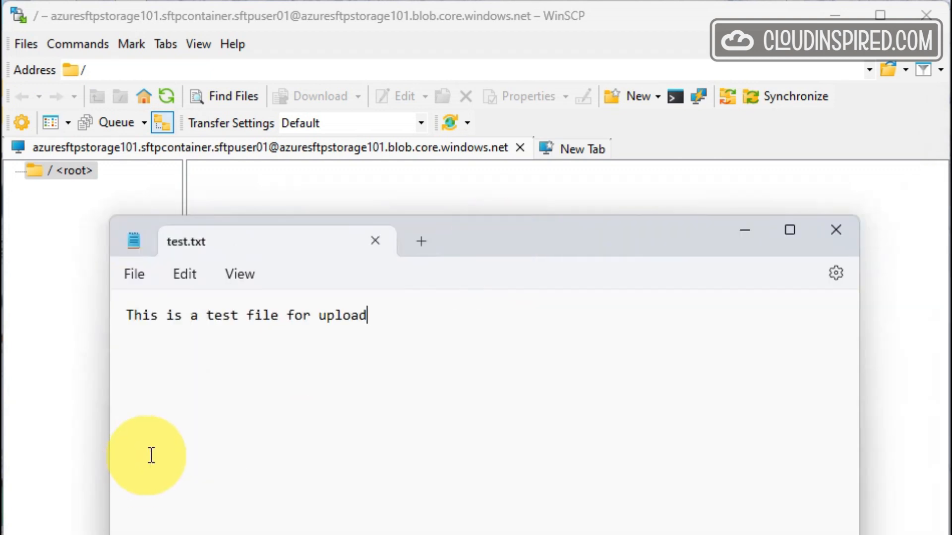
{"action": "left_click", "coordinate": [835, 230]}
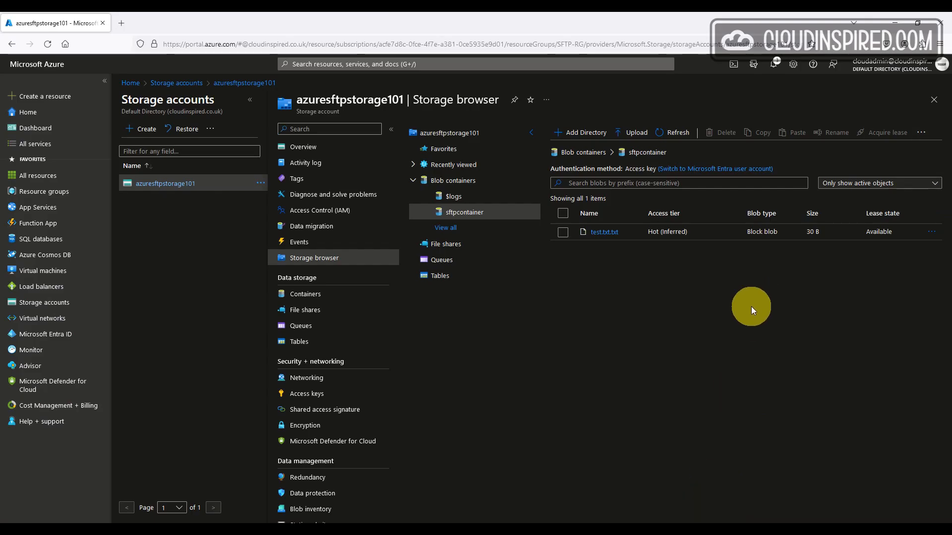
{"action": "mouse_move", "coordinate": [757, 303]}
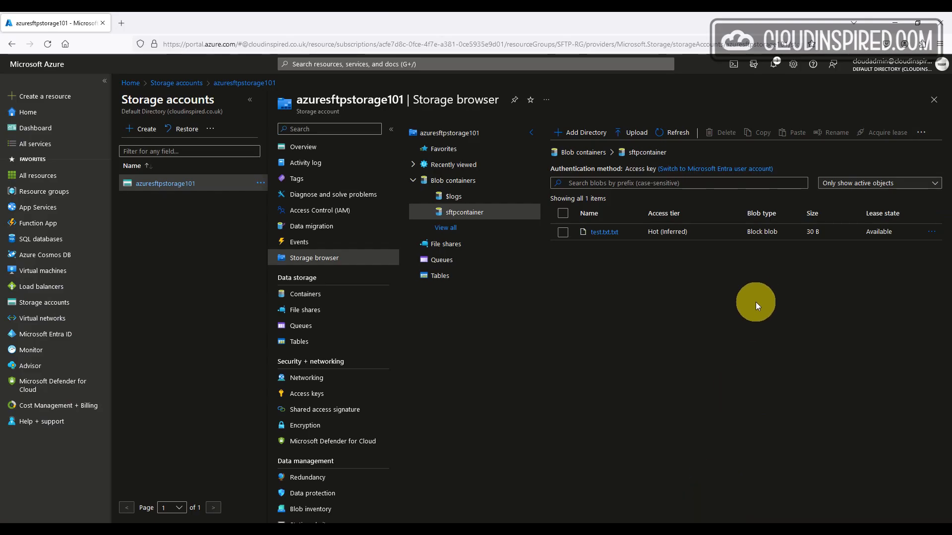
Open sftpcontainer in the storage browser to confirm test.txt.txt was uploaded.
{"action": "left_click", "coordinate": [306, 163]}
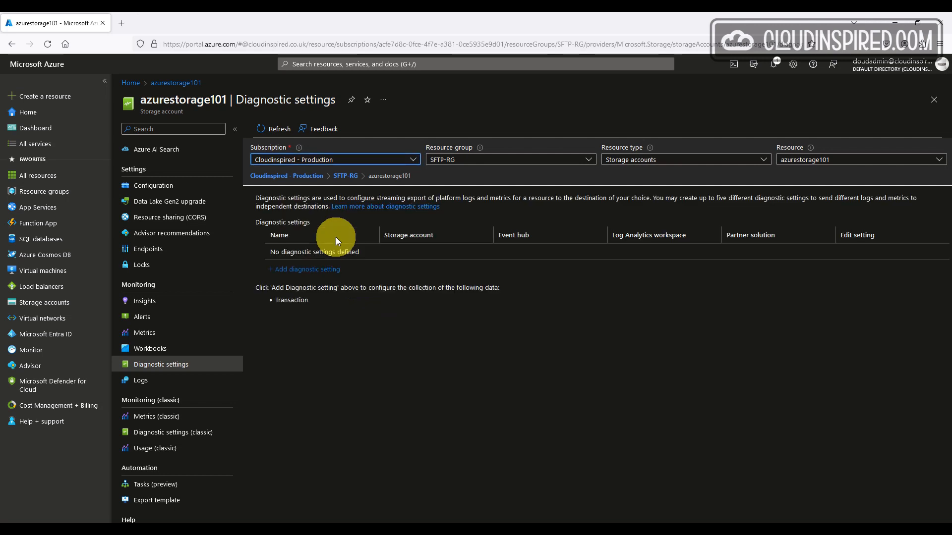
Add diagnostic setting 'SFTP' sending Transaction metrics to CloudInspiredLA1 workspace, and save.
{"action": "left_click", "coordinate": [307, 270]}
{"action": "type", "text": "SFTP"}
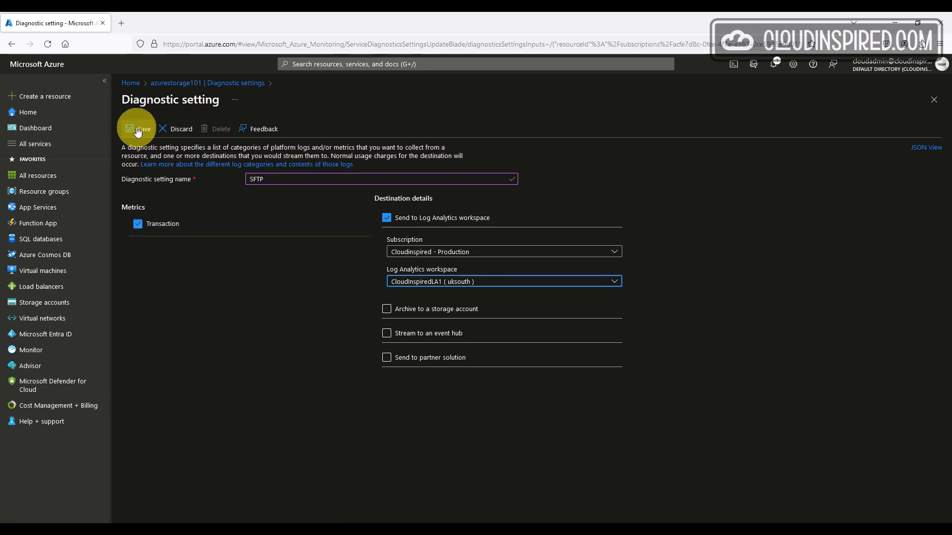
{"action": "left_click", "coordinate": [138, 129]}
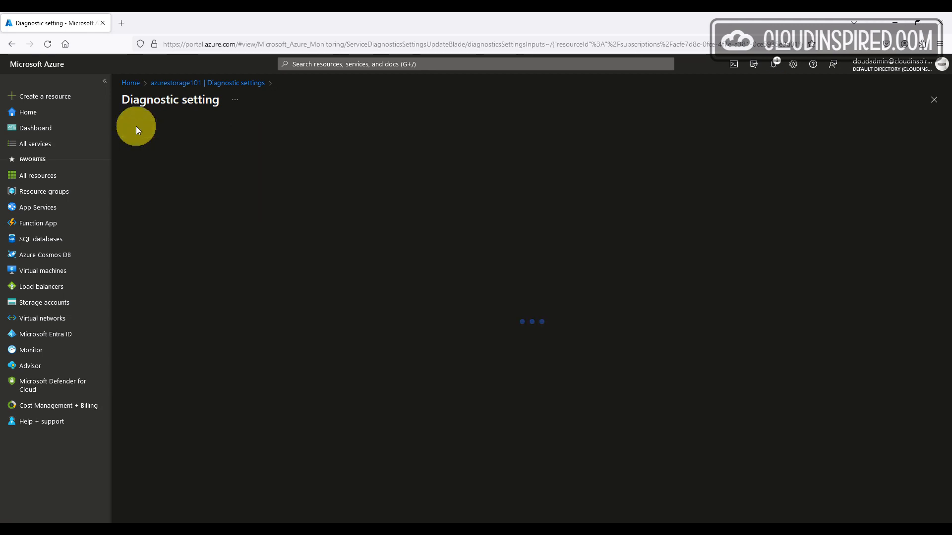